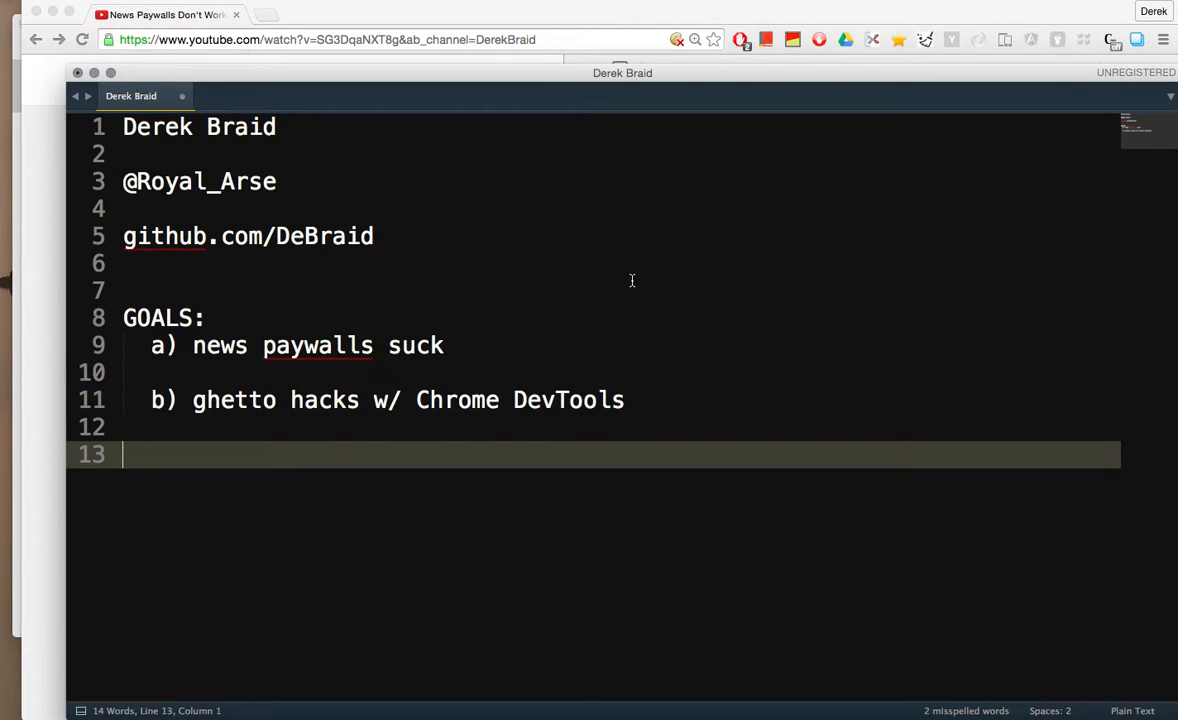
- Review the intro notes, highlighting the contact lines, repository link and the two goals
double_click(200, 180)
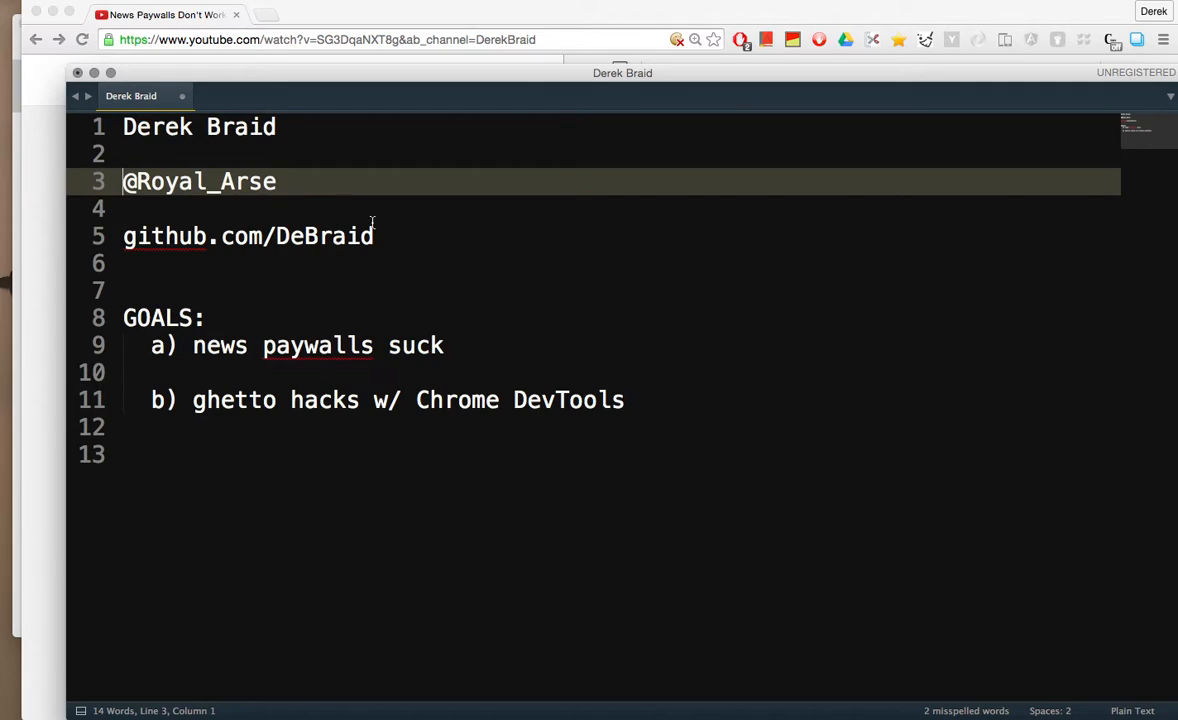
mouse_move(340, 236)
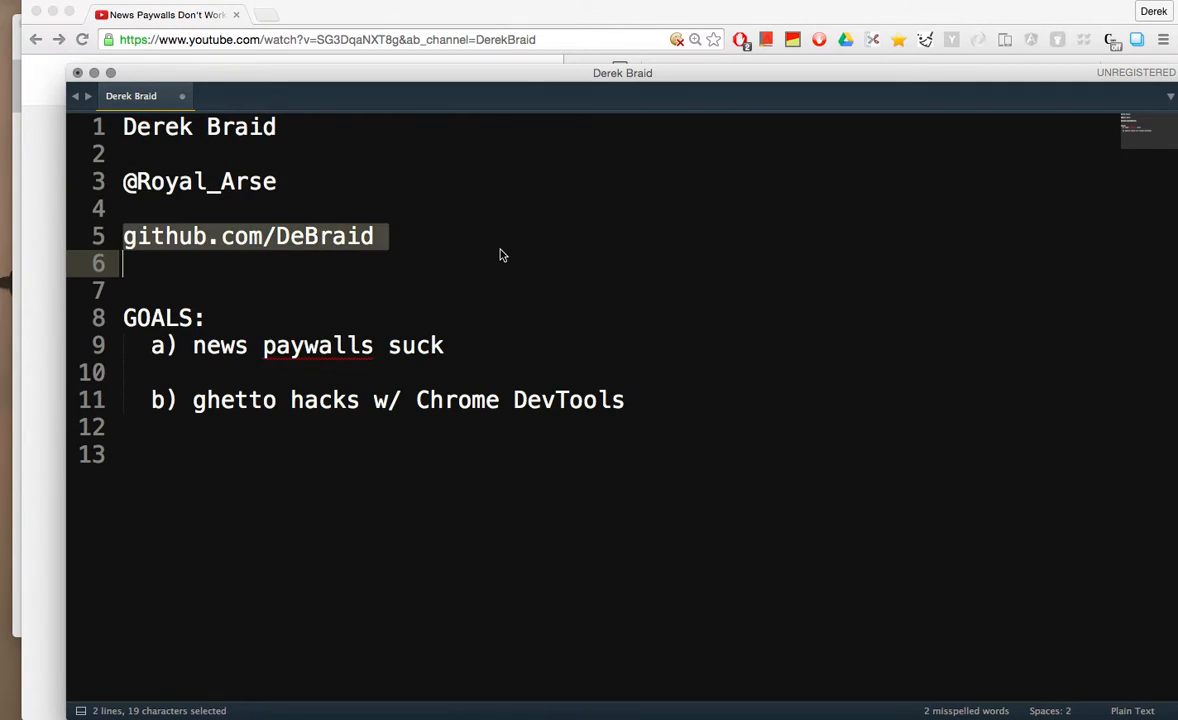
double_click(156, 316)
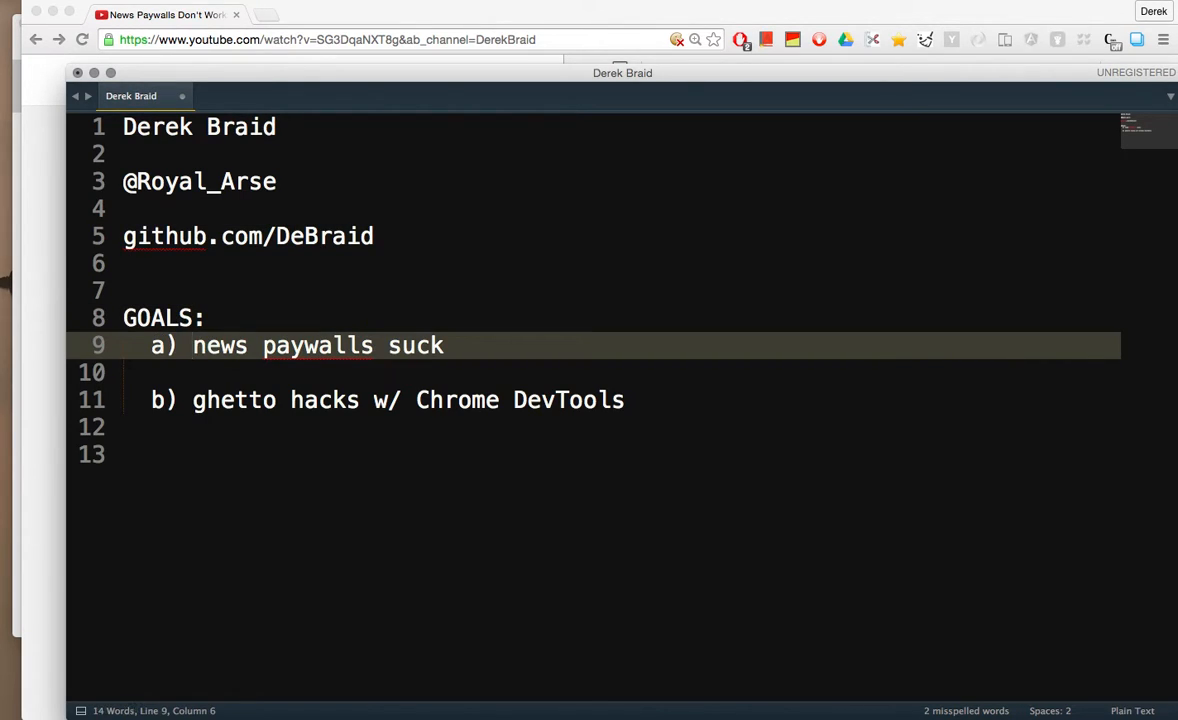
drag(192, 344, 444, 344)
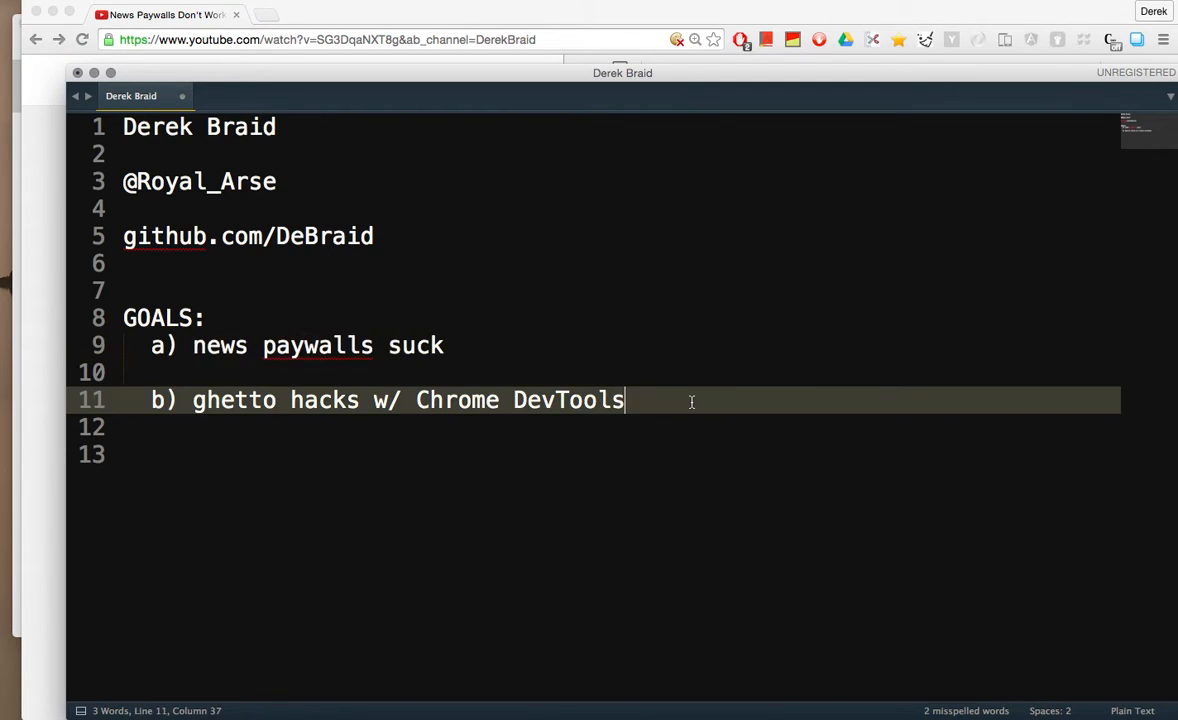
drag(624, 400, 192, 400)
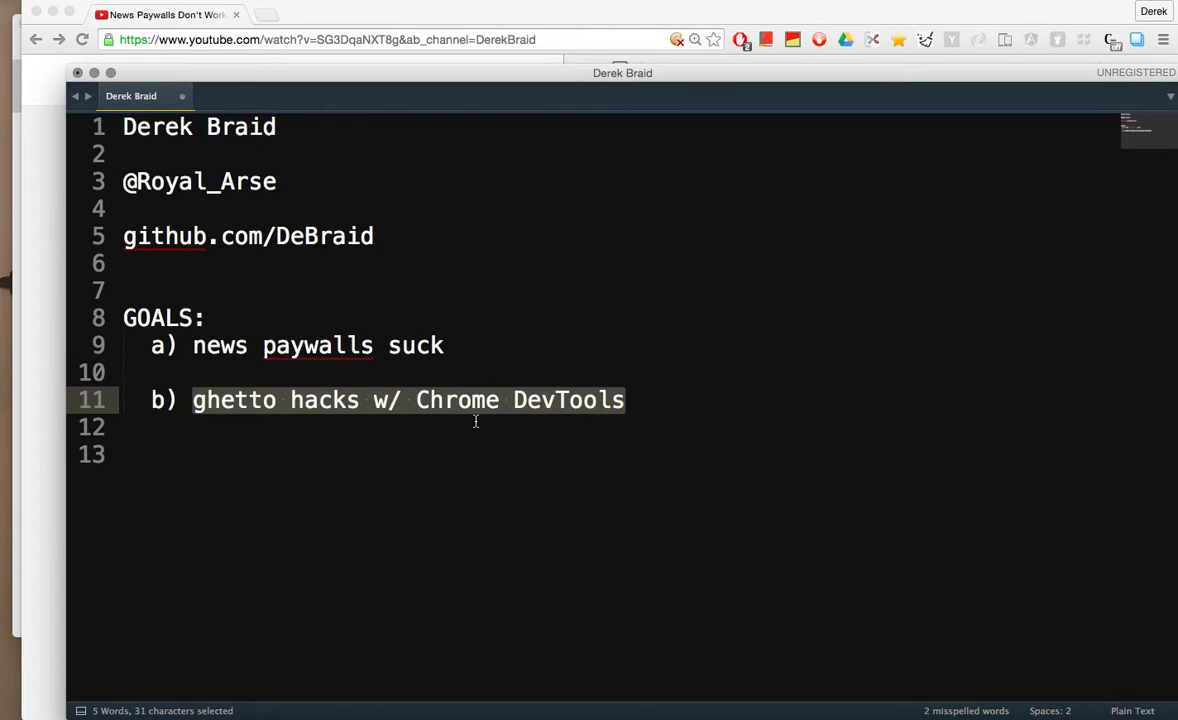
click(470, 400)
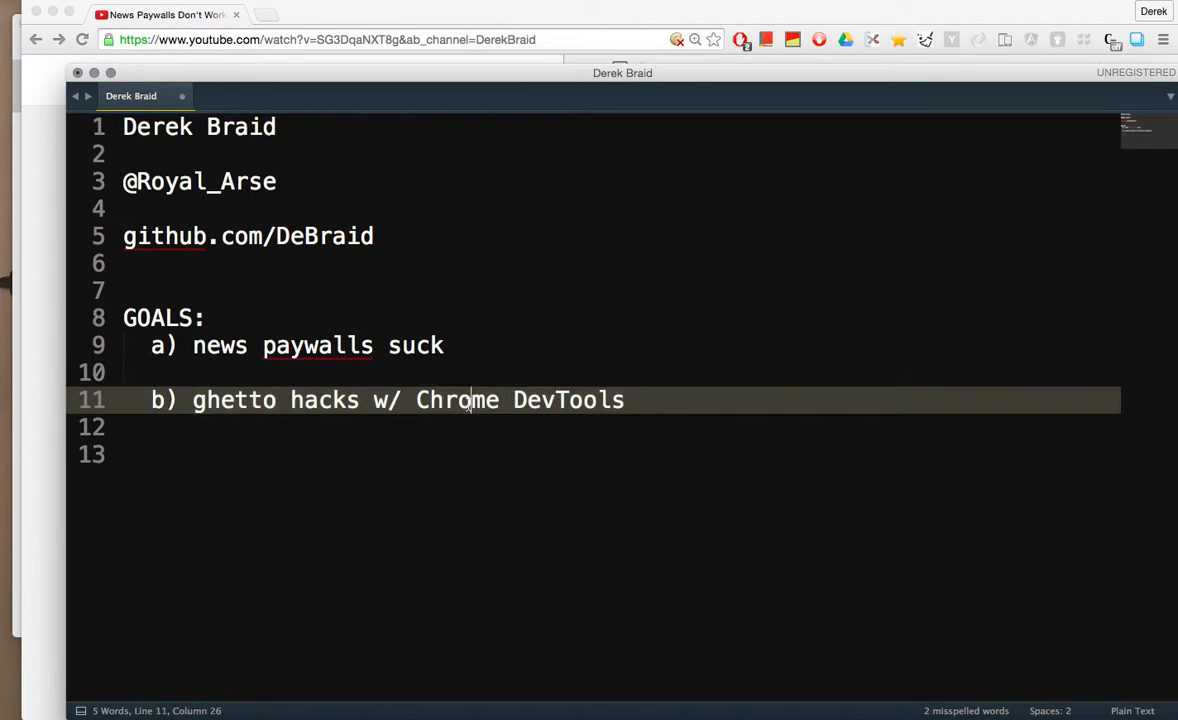
double_click(456, 400)
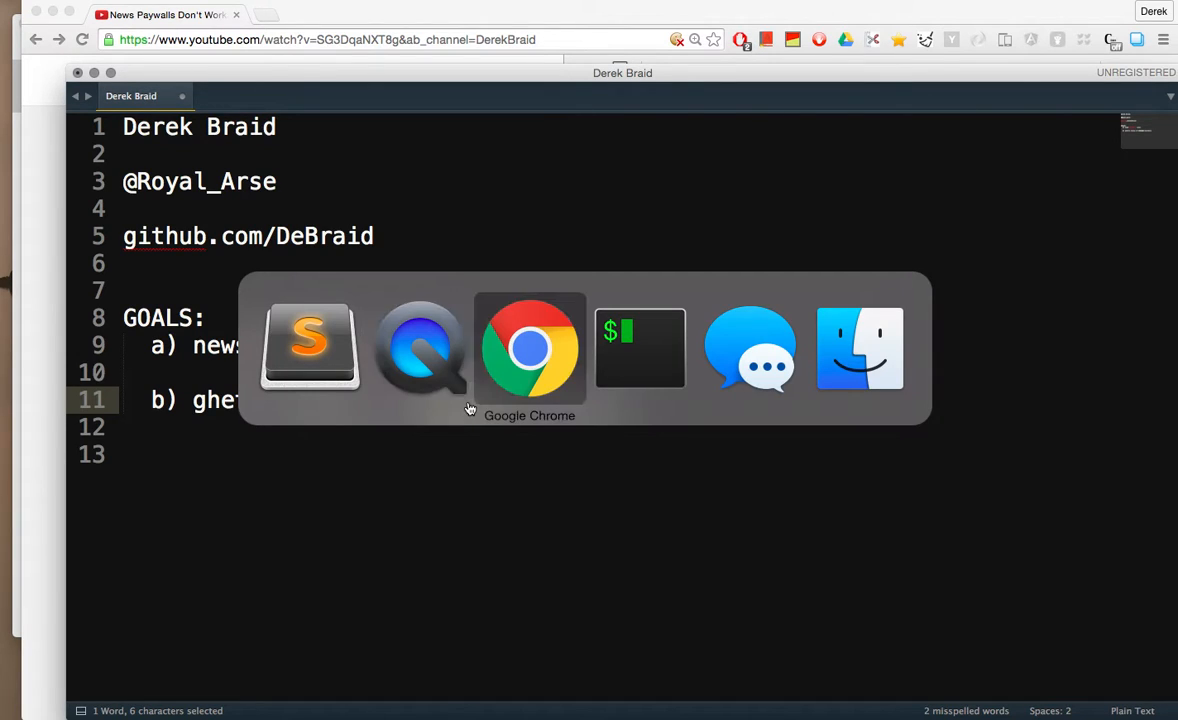
- In Chrome, navigate via the omnibox to the Globe and Mail 'insider' article behind its paywall
click(528, 348)
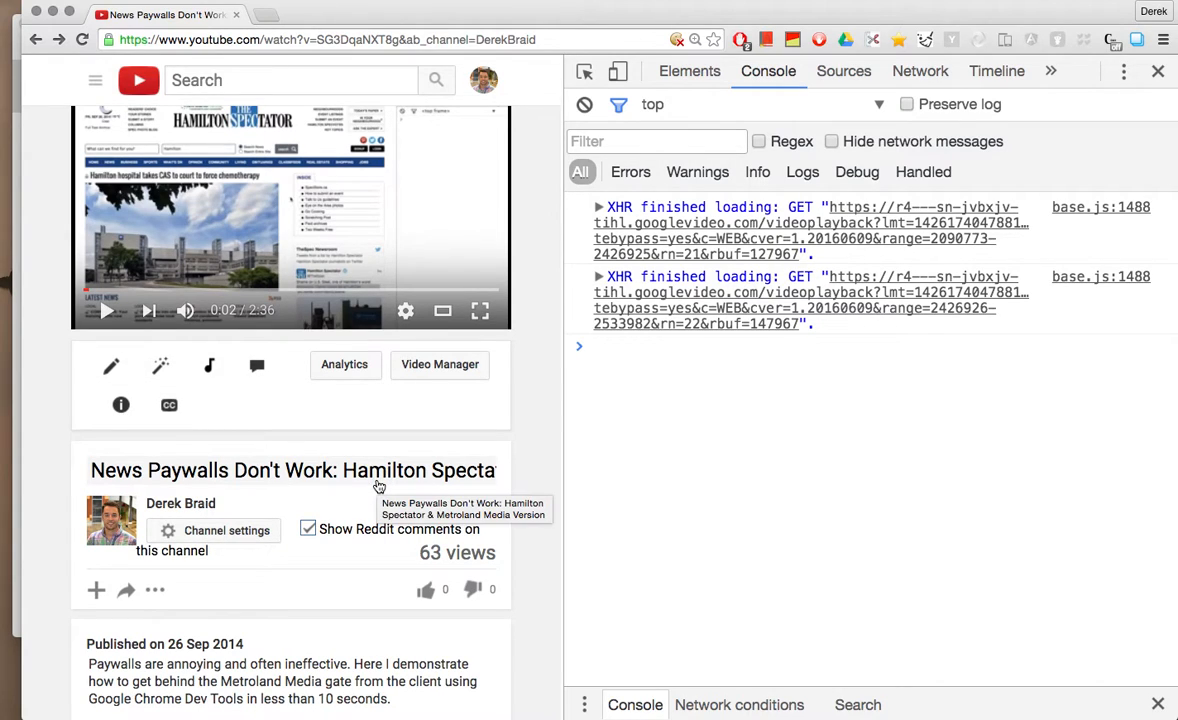
scroll(down, 3)
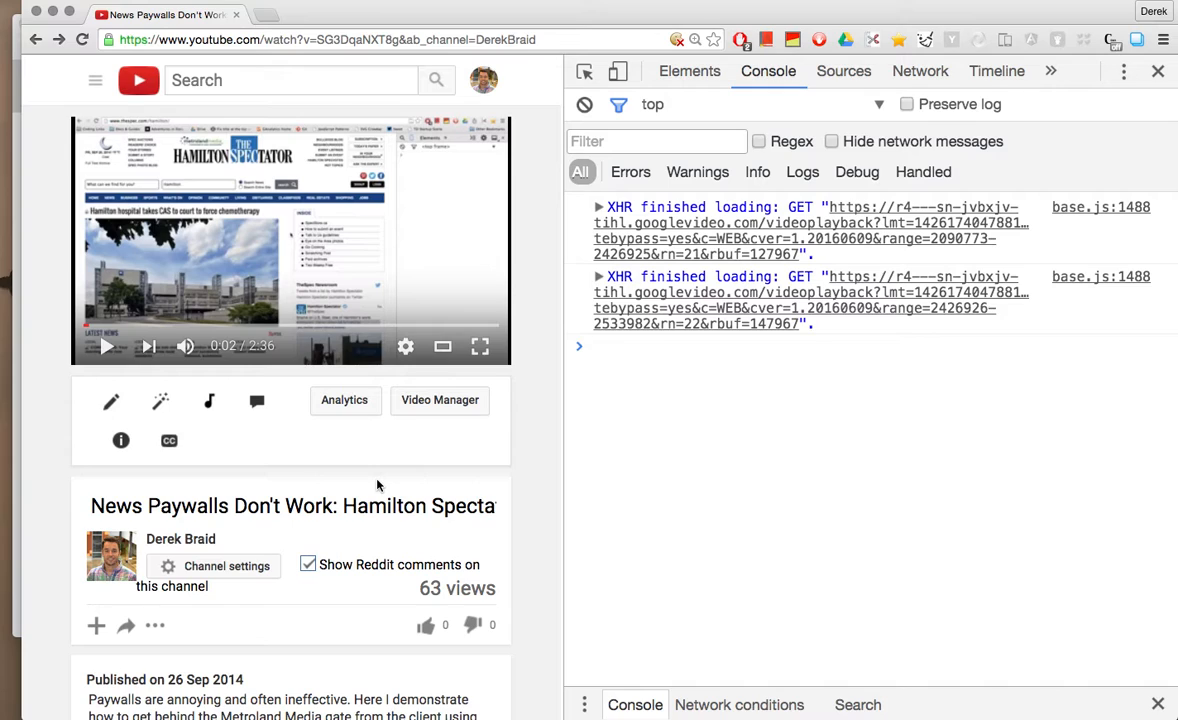
scroll(down, 3)
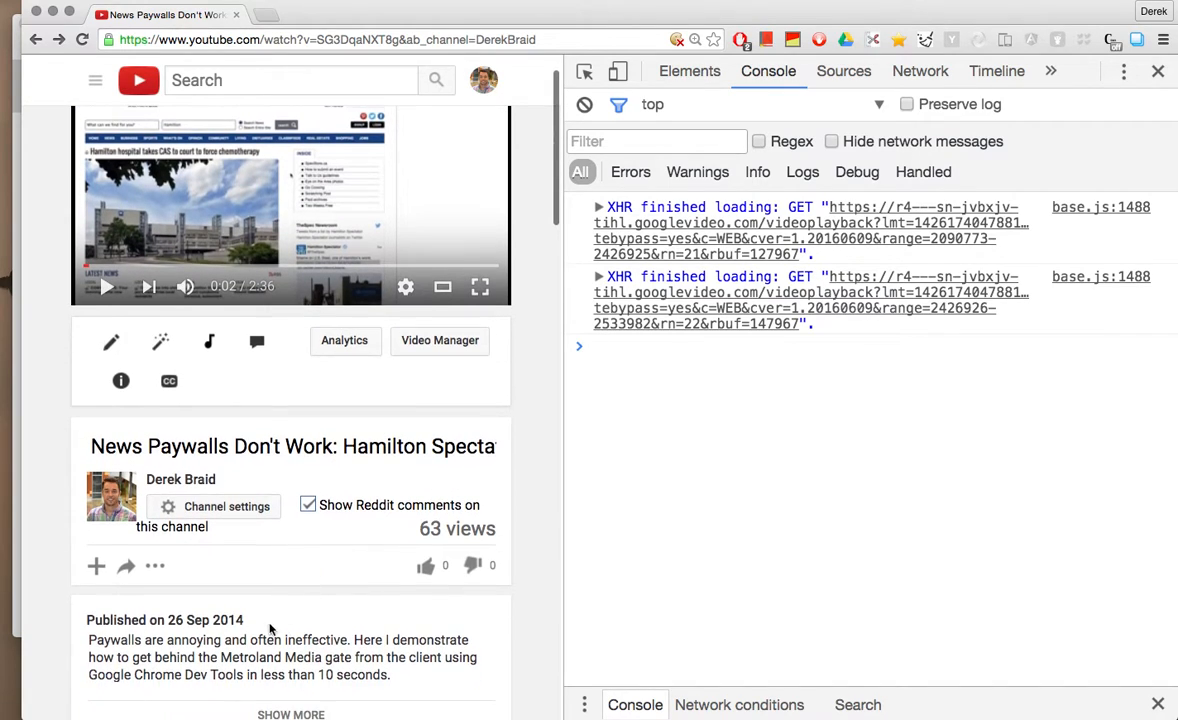
double_click(204, 620)
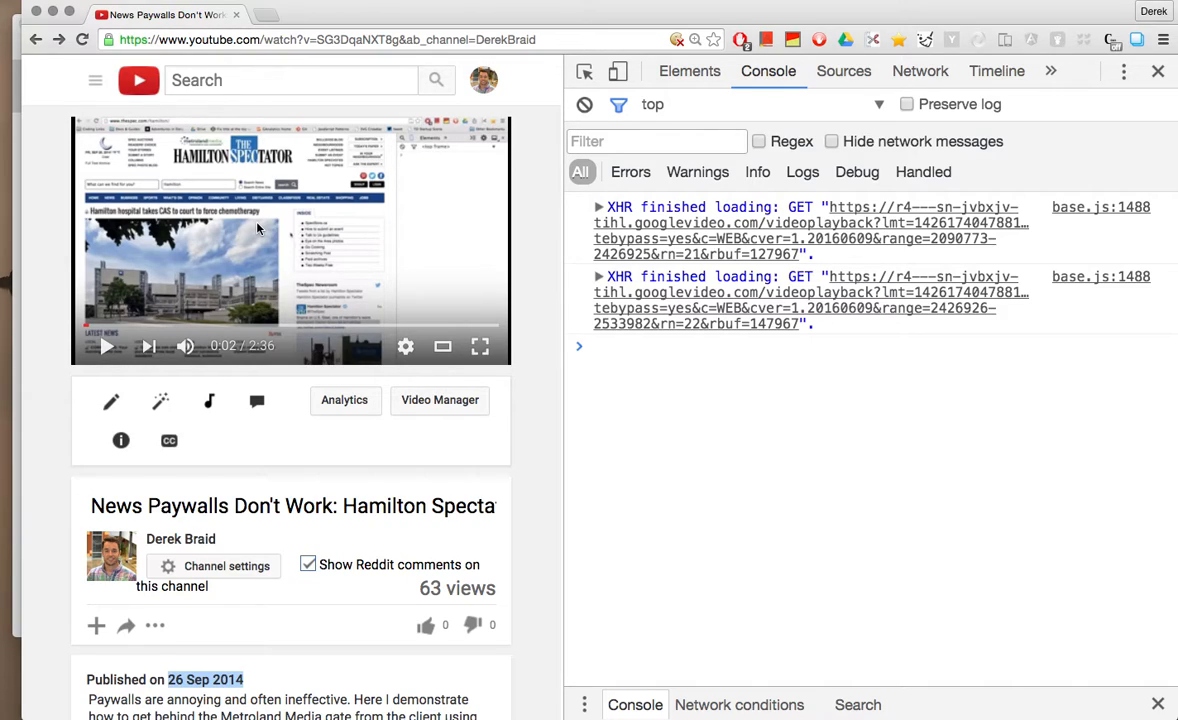
mouse_move(160, 400)
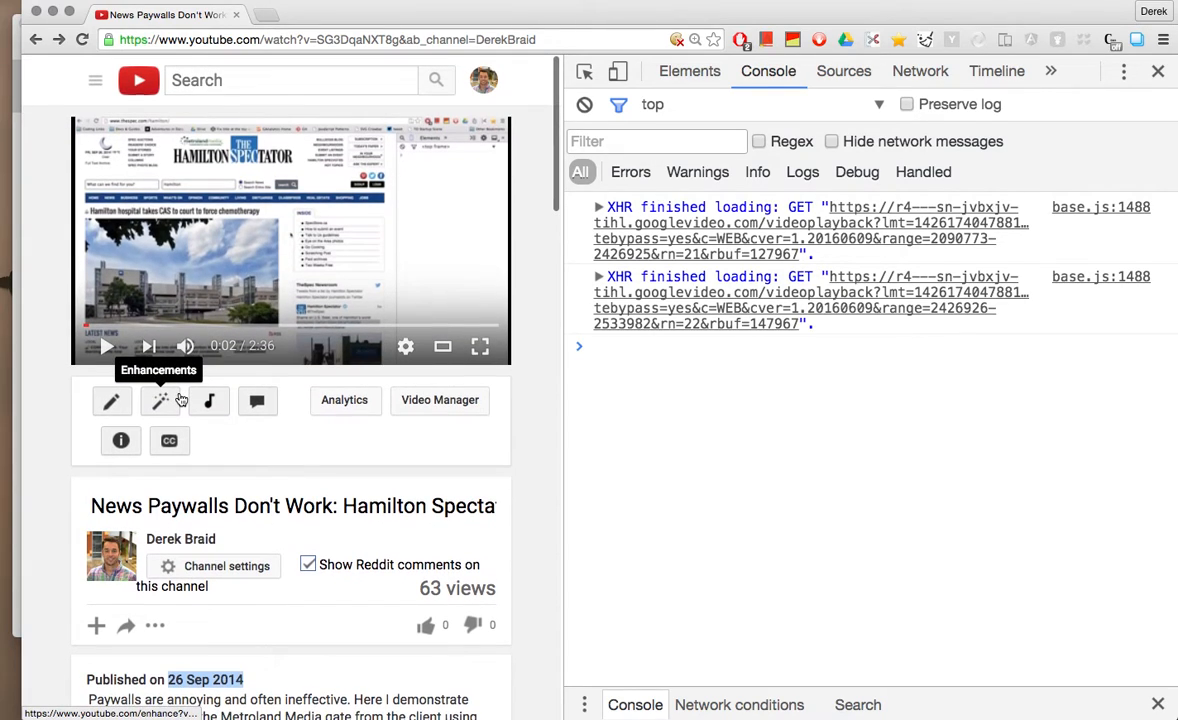
text(globe and mail insider)
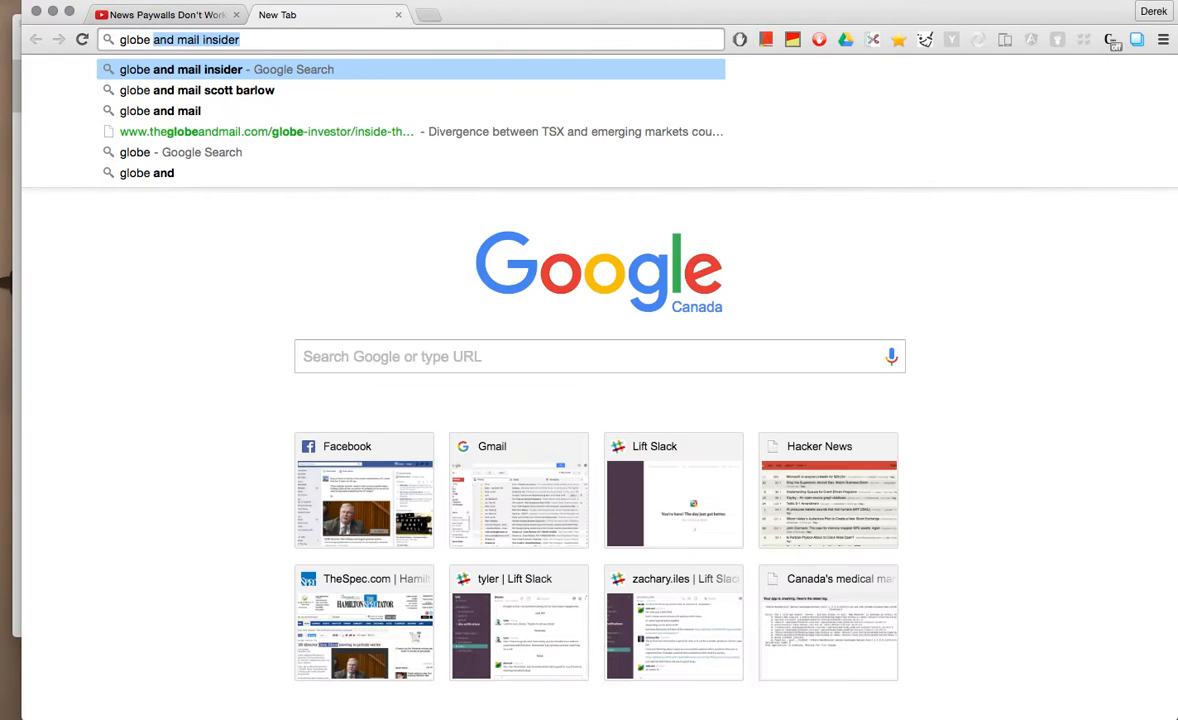
key(Backspace)
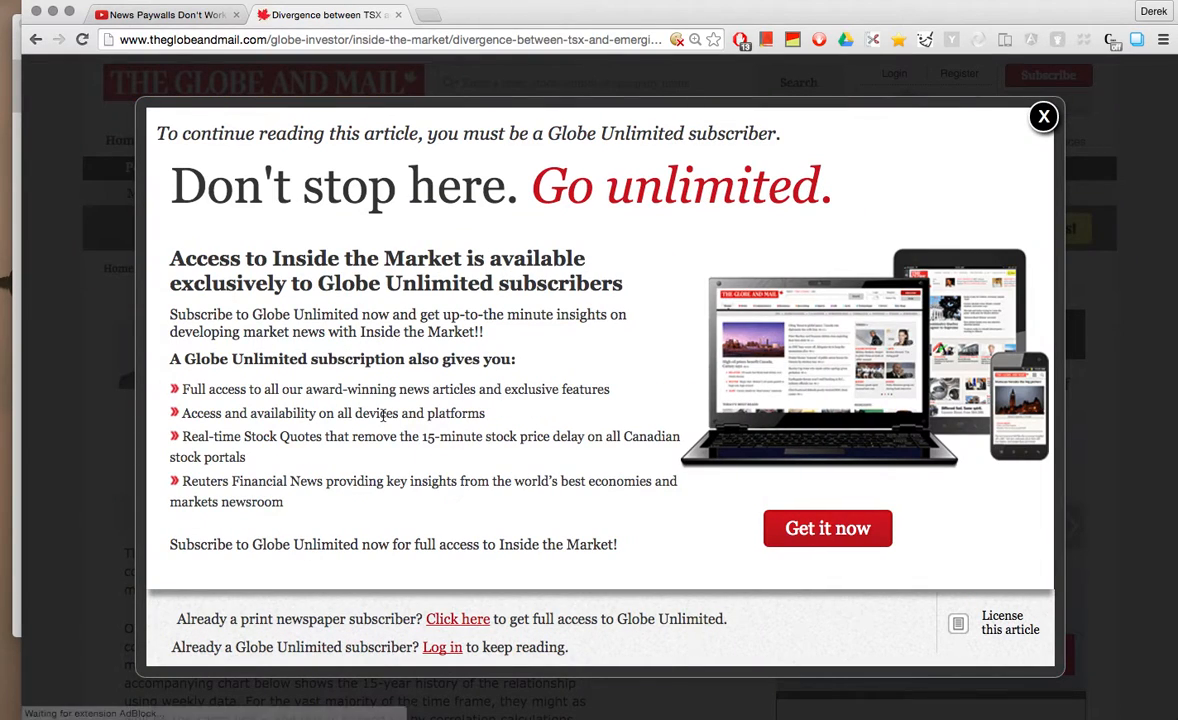
mouse_move(516, 236)
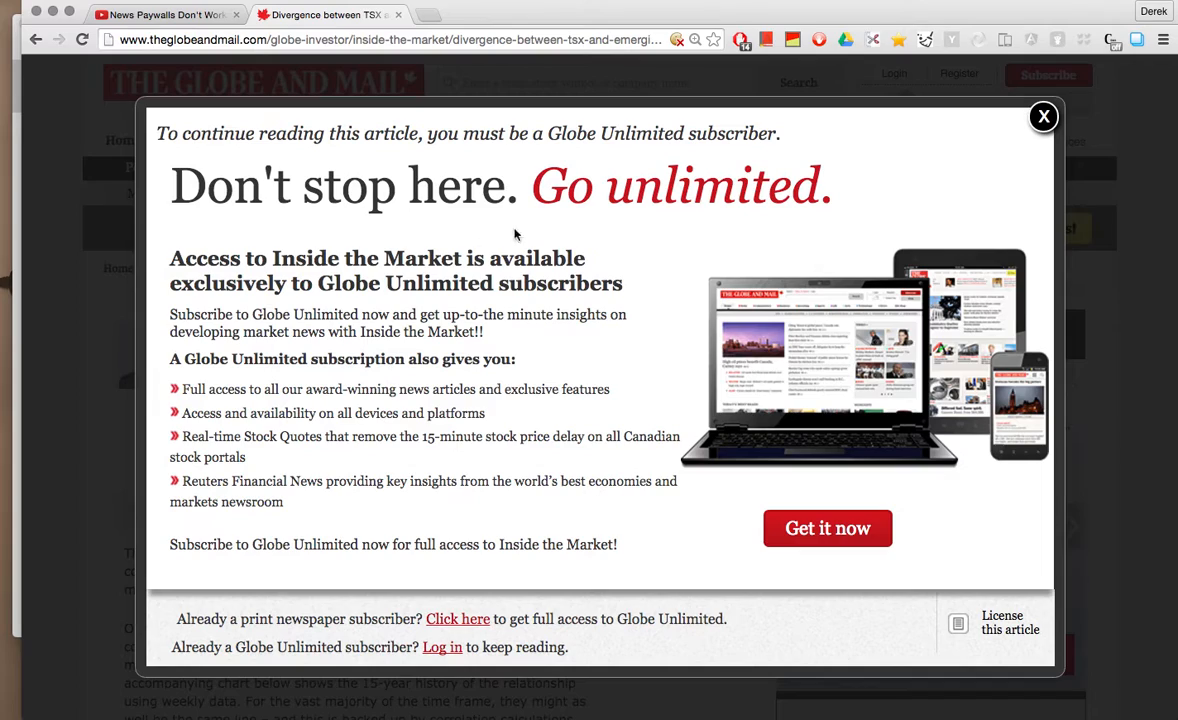
mouse_move(764, 204)
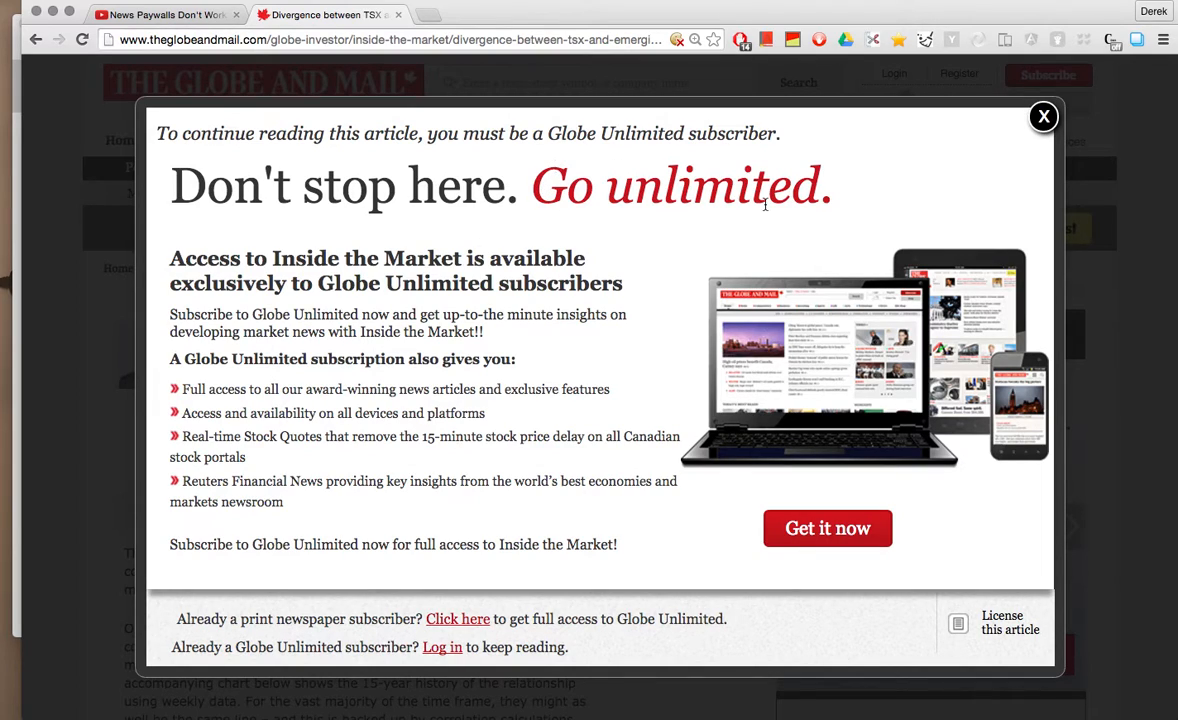
mouse_move(704, 168)
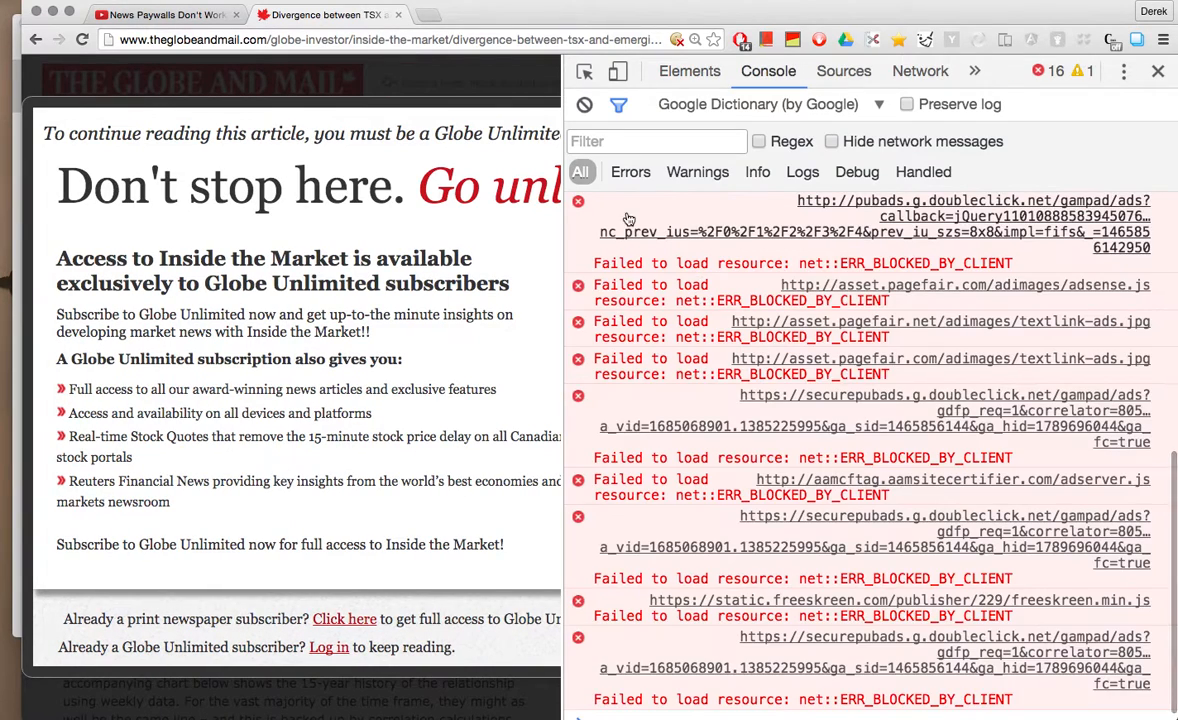
- Inspect the paywall pop-up's markup in Elements and delete the metermodal div
click(688, 72)
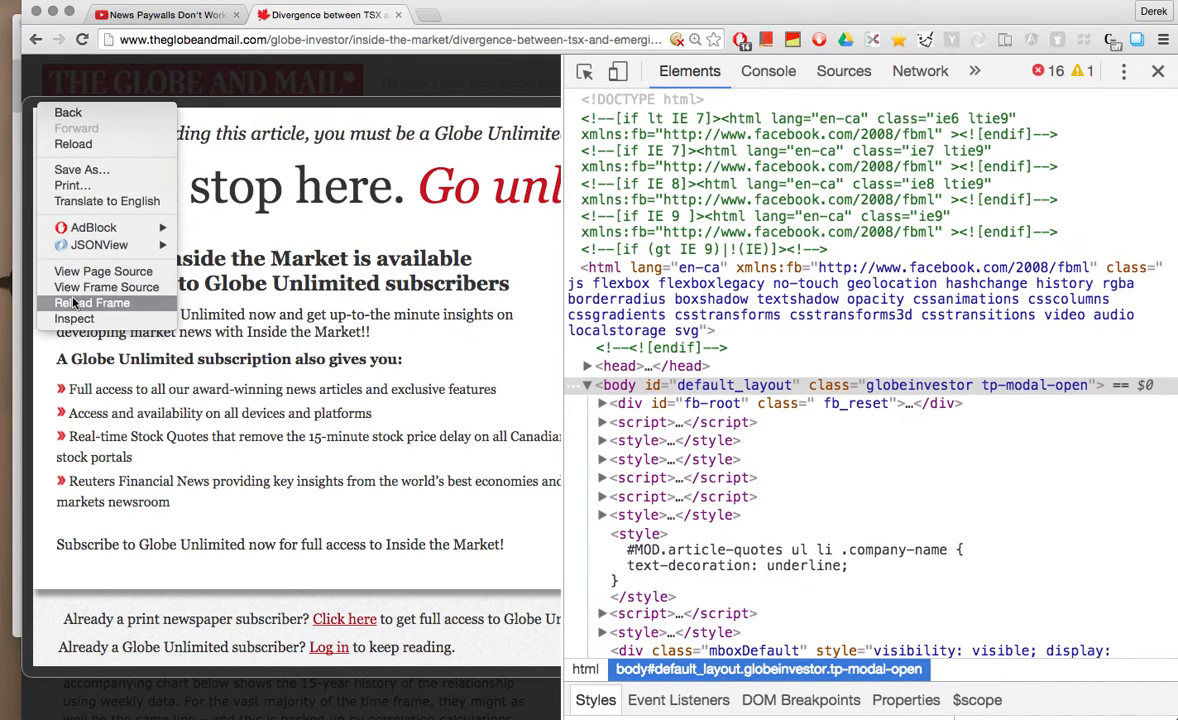
click(90, 302)
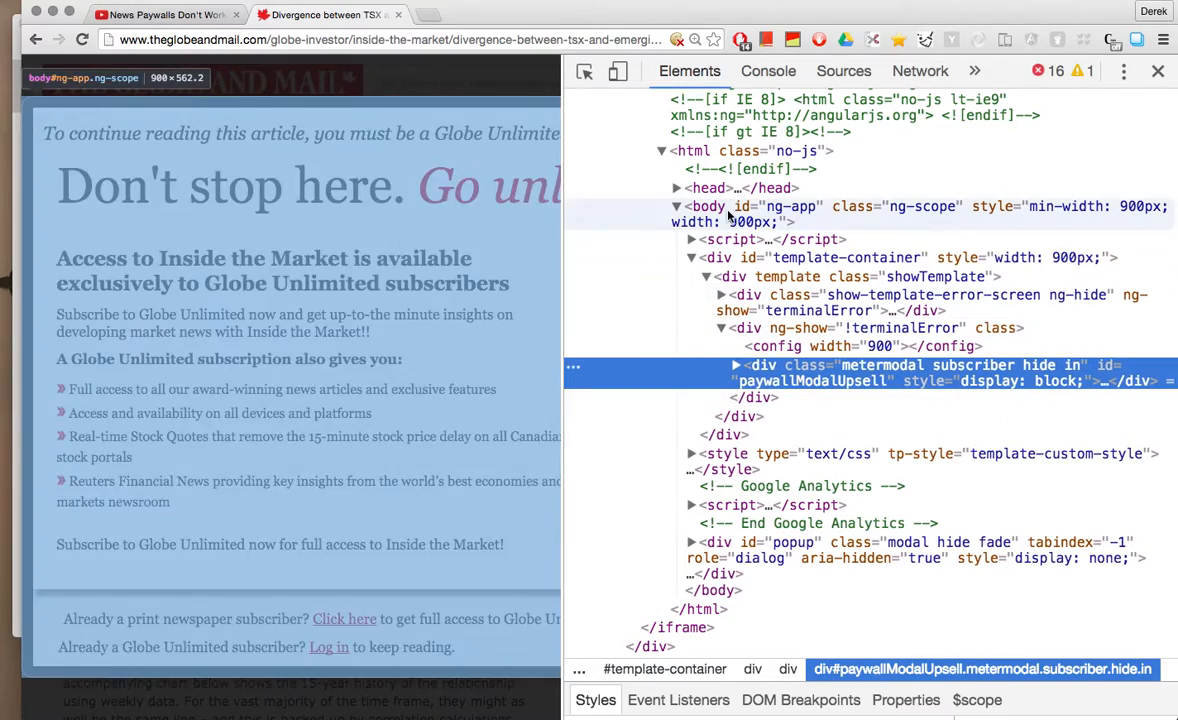
scroll(up, 3)
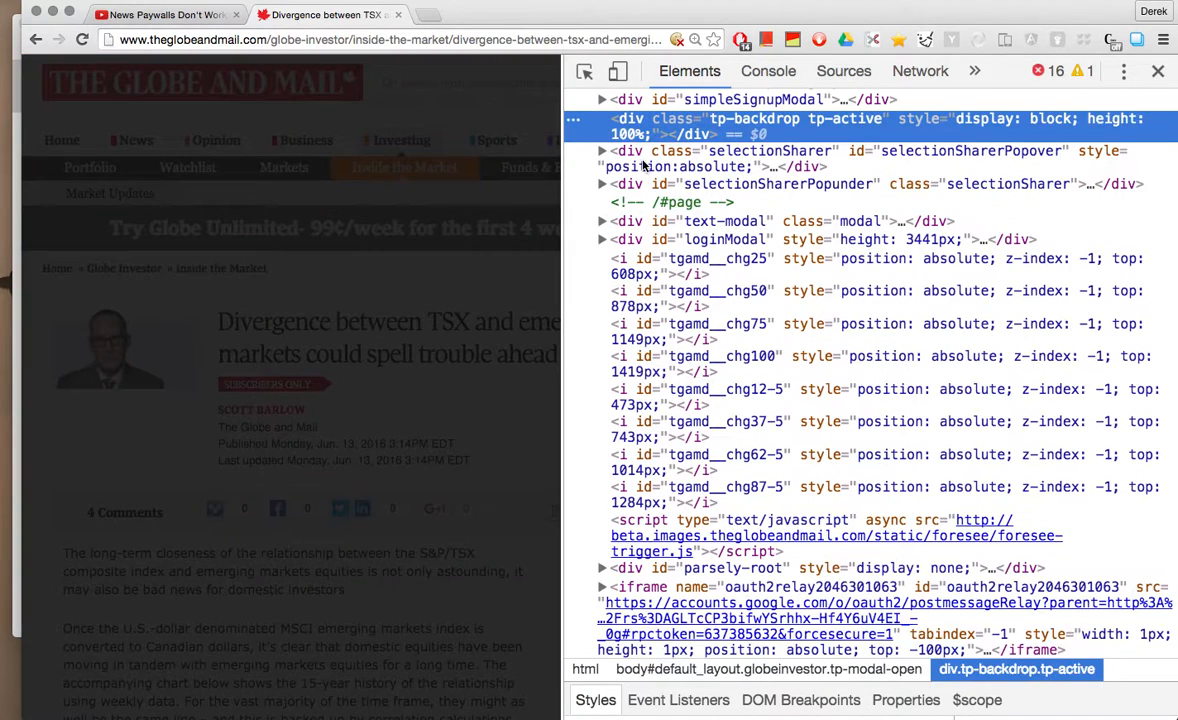
- Delete the tp-backdrop div so the article is readable, then close DevTools
scroll(up, 3)
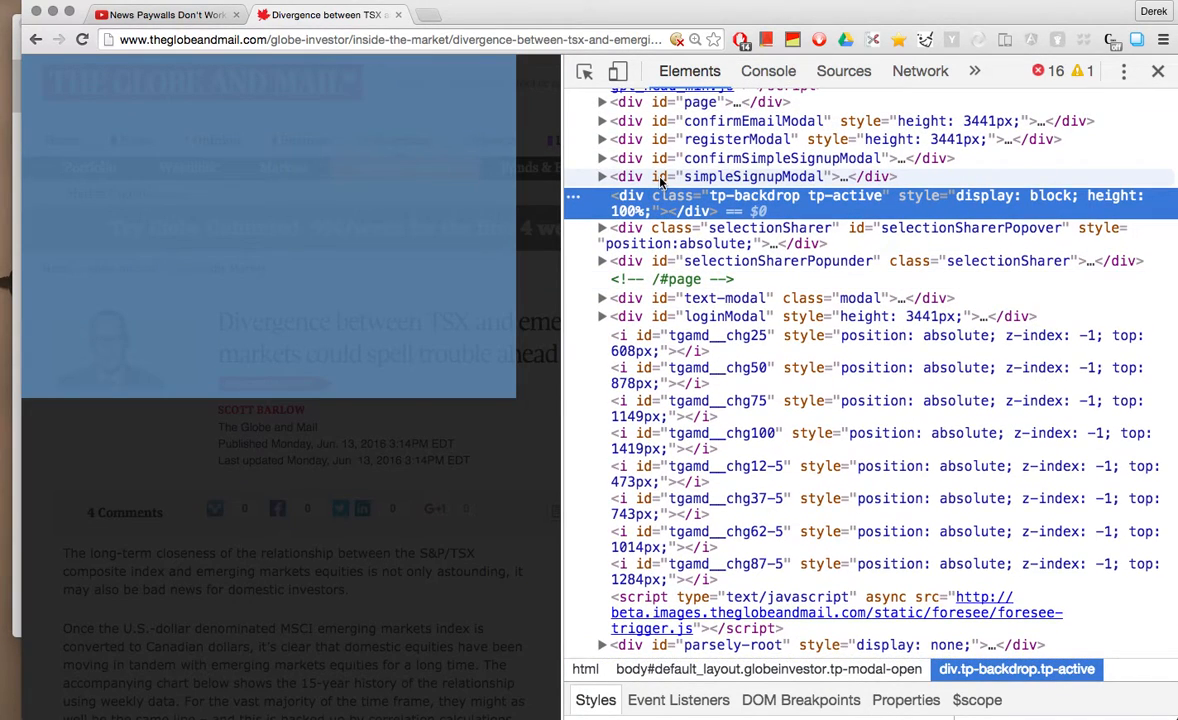
mouse_move(784, 180)
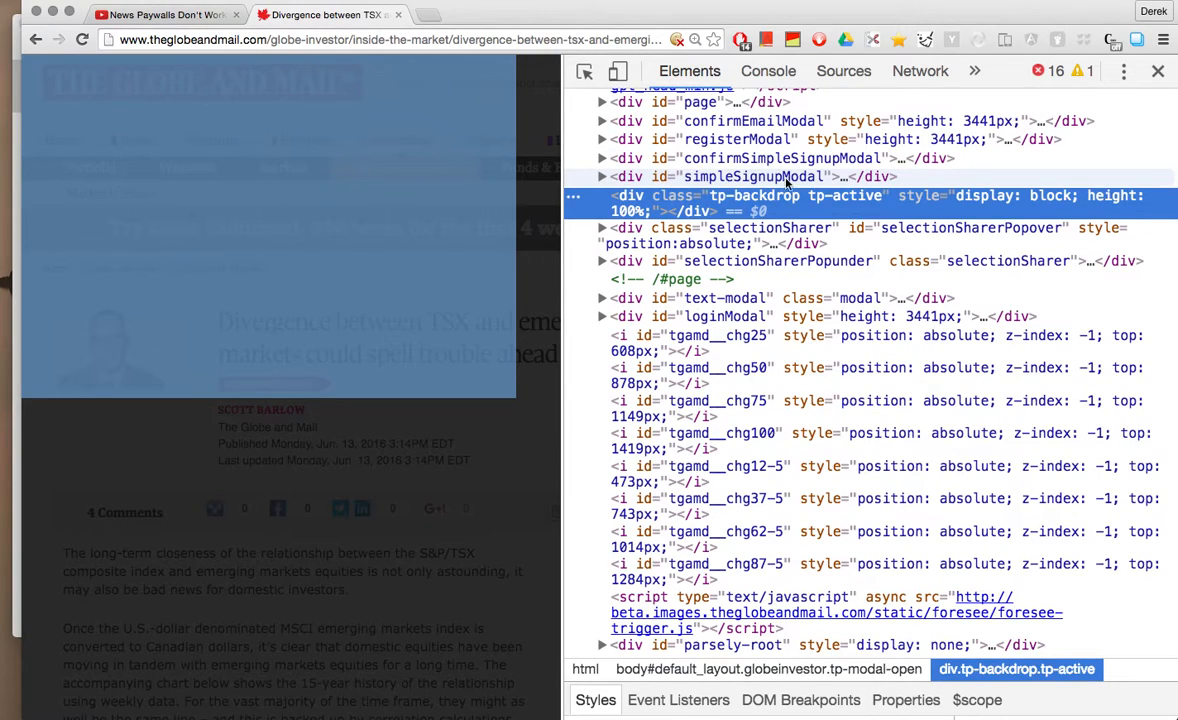
mouse_move(780, 158)
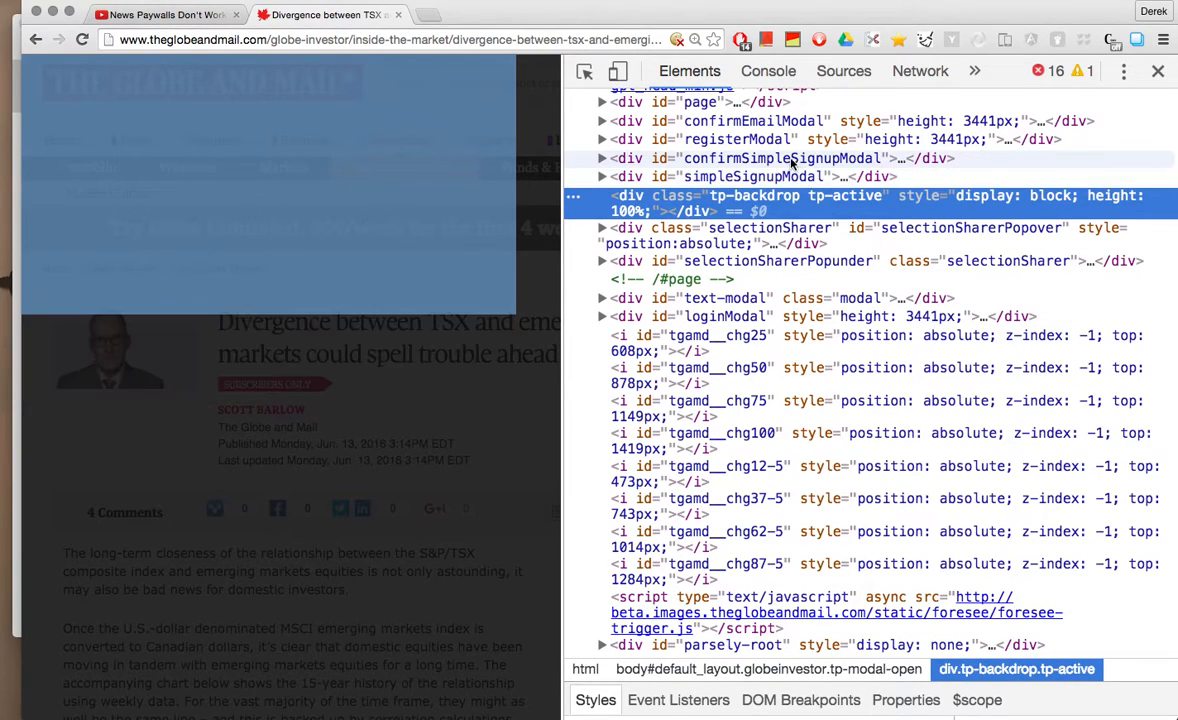
click(760, 176)
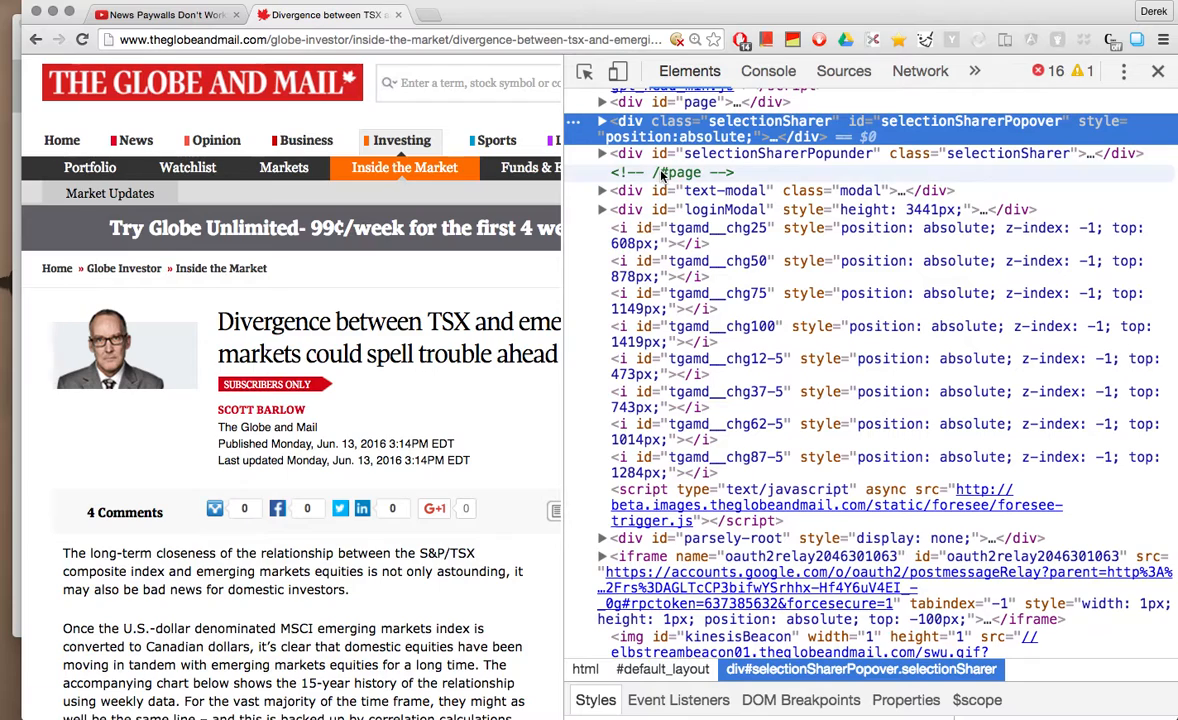
click(1158, 72)
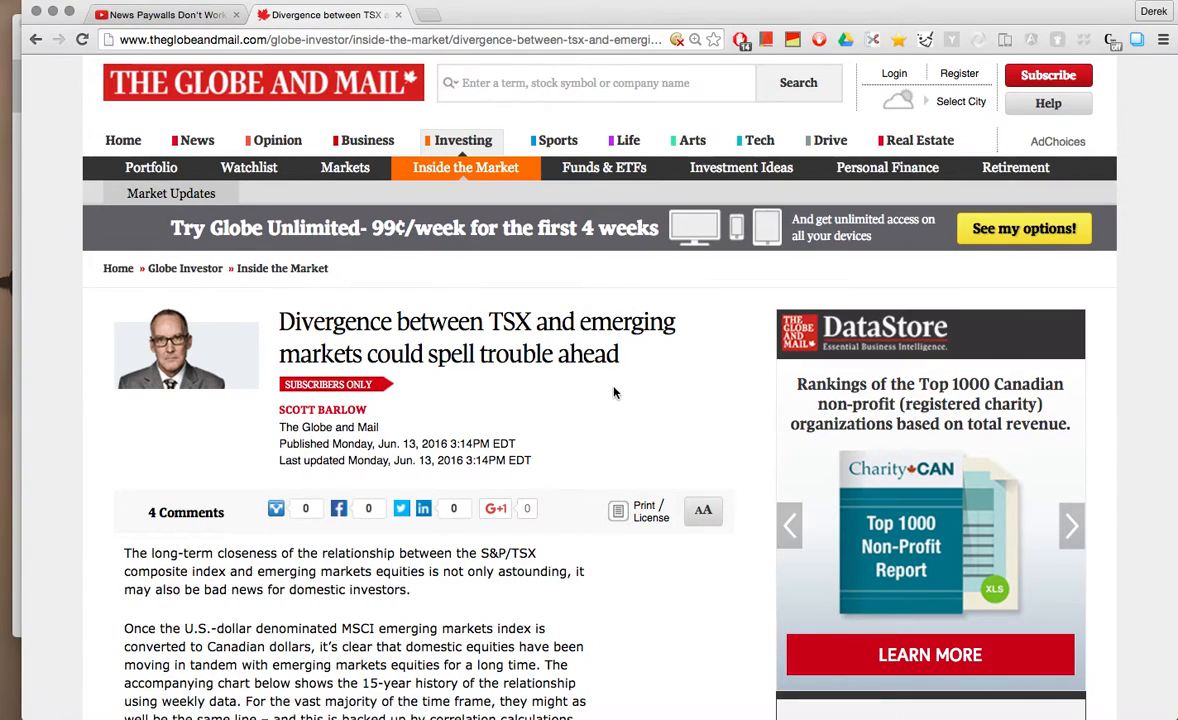
mouse_move(258, 586)
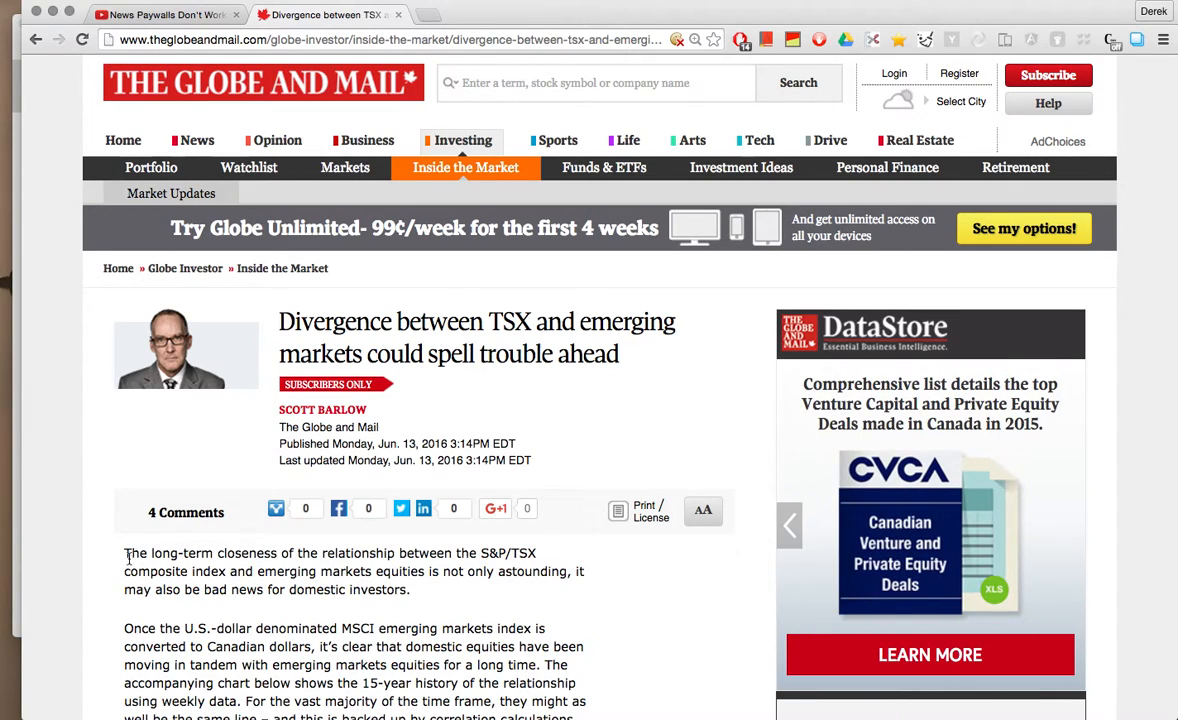
- Inspect the article's first paragraph and select its div.x140x460.clearfix container as $0
right_click(132, 552)
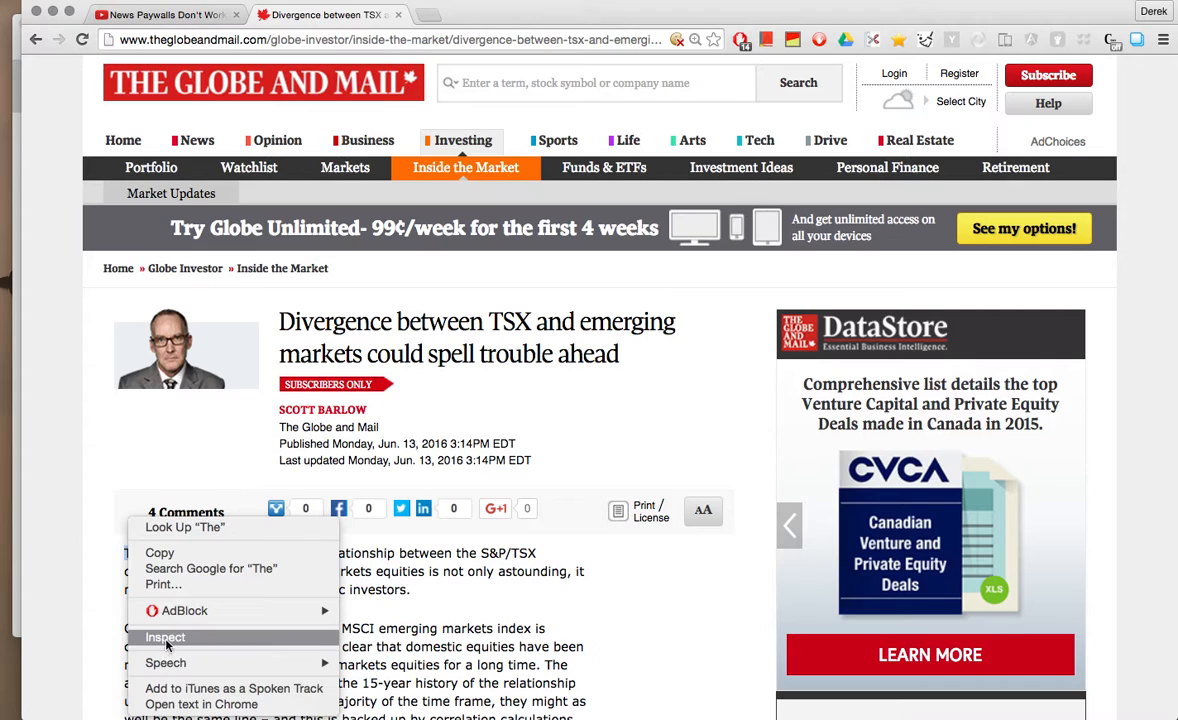
click(164, 636)
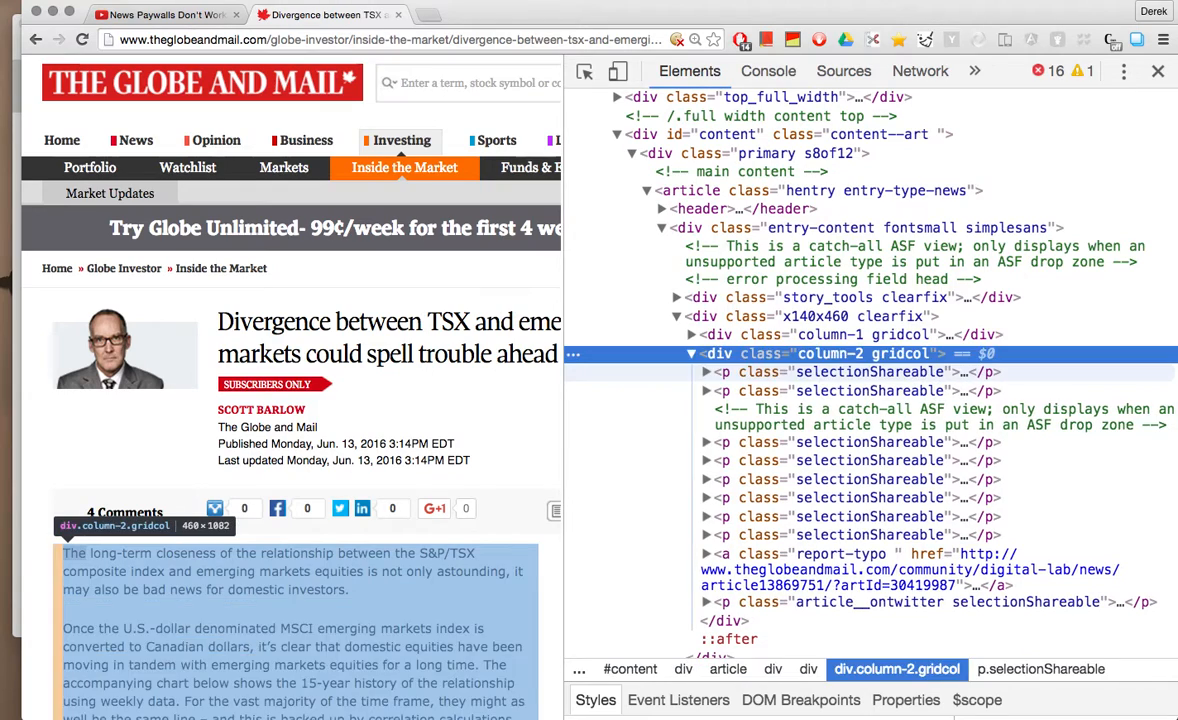
click(814, 316)
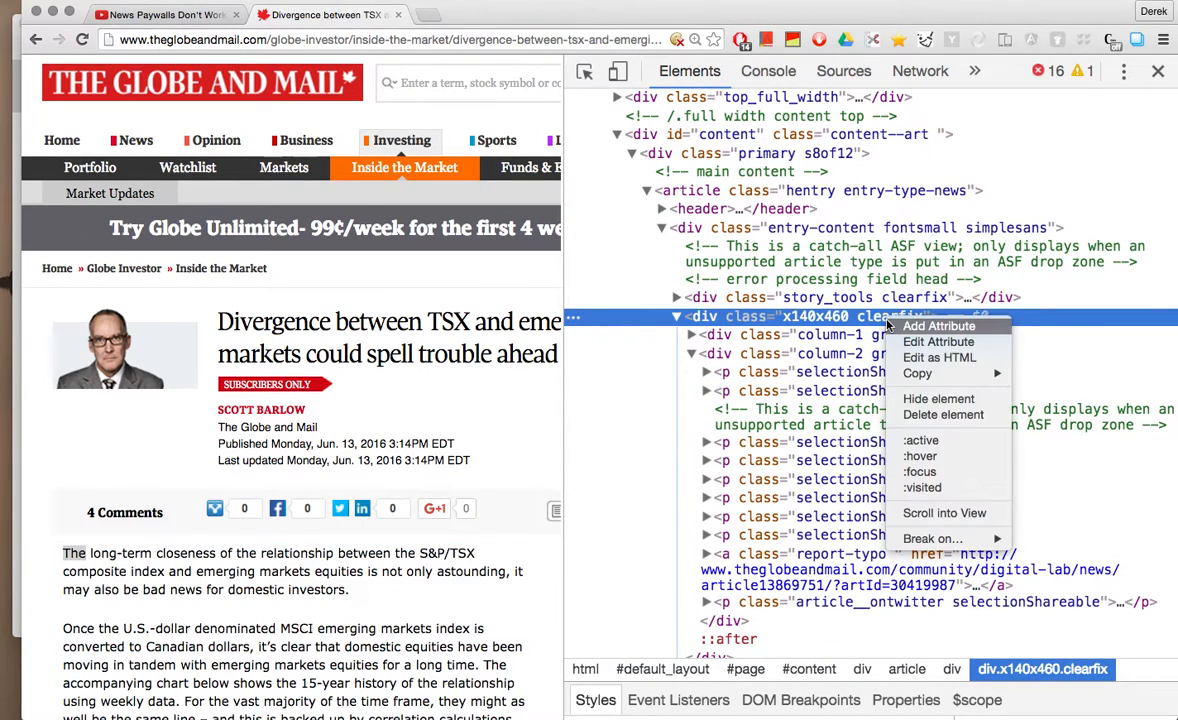
mouse_move(938, 340)
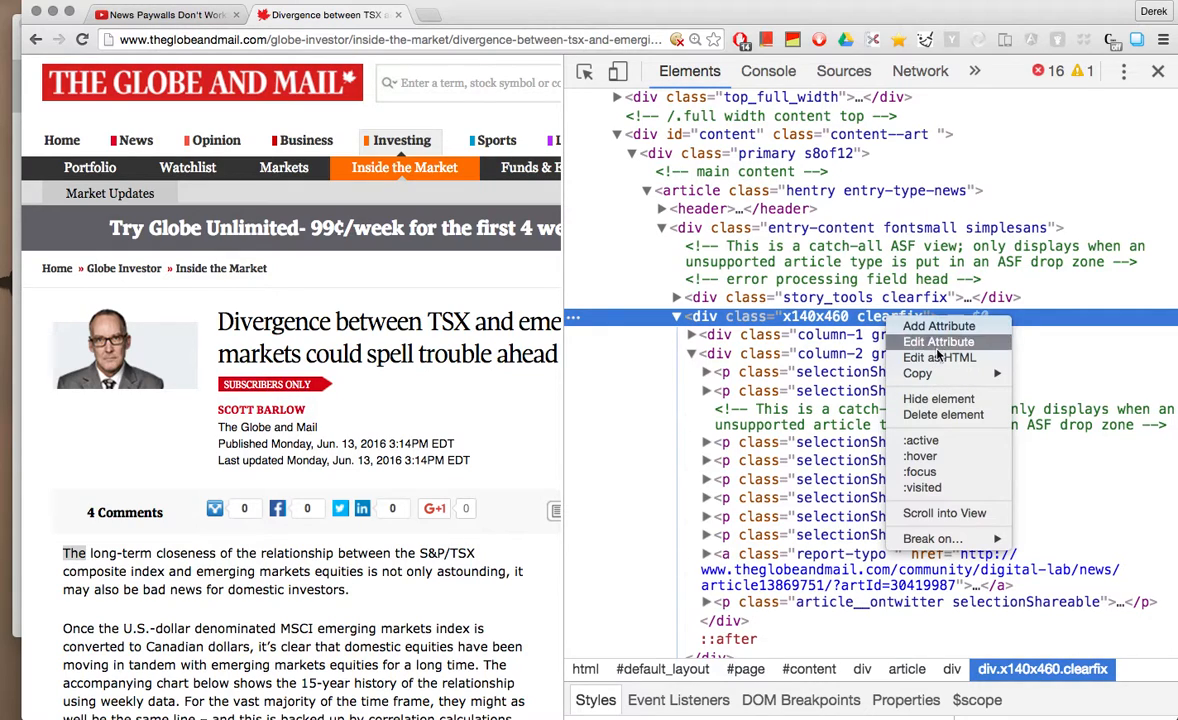
mouse_move(938, 358)
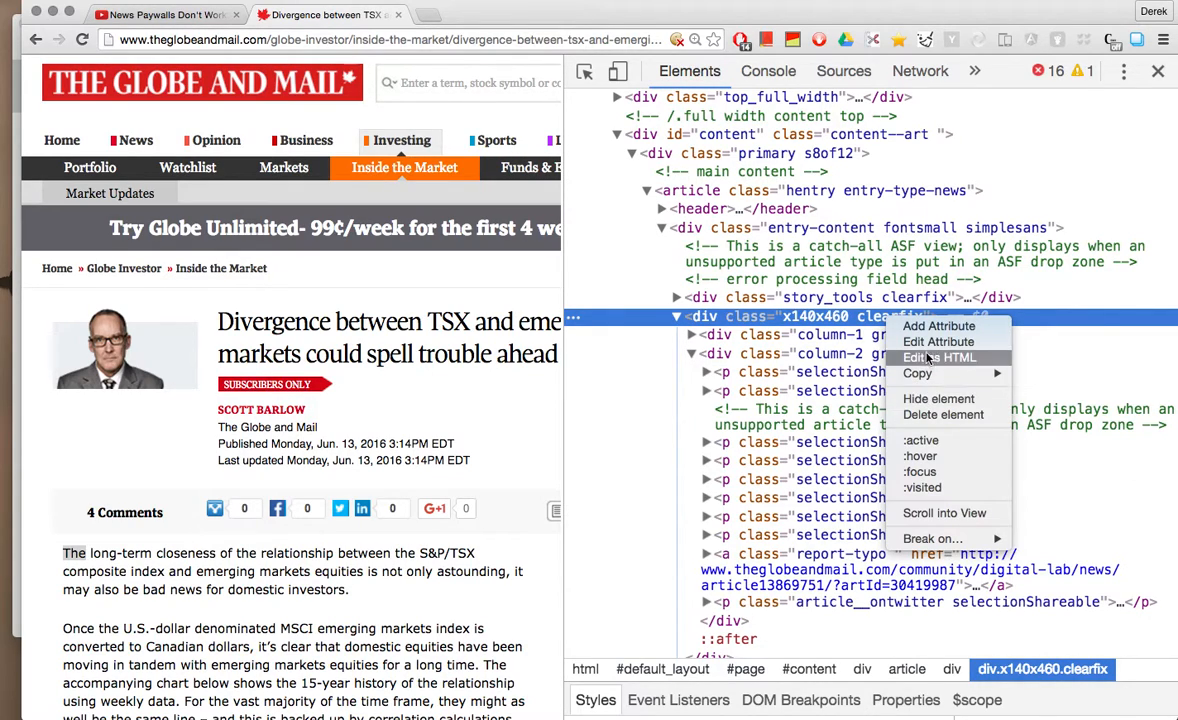
mouse_move(916, 374)
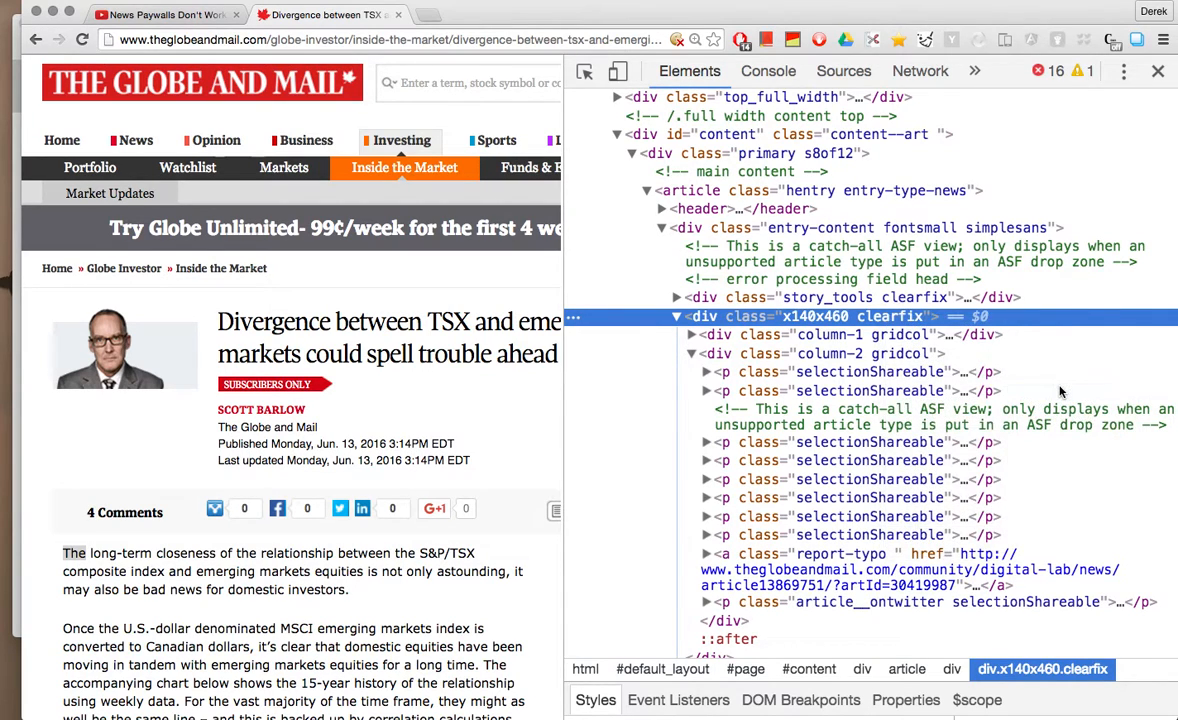
- In a cleared console, run the #content selector query and $0 to confirm the clearfix container
click(768, 72)
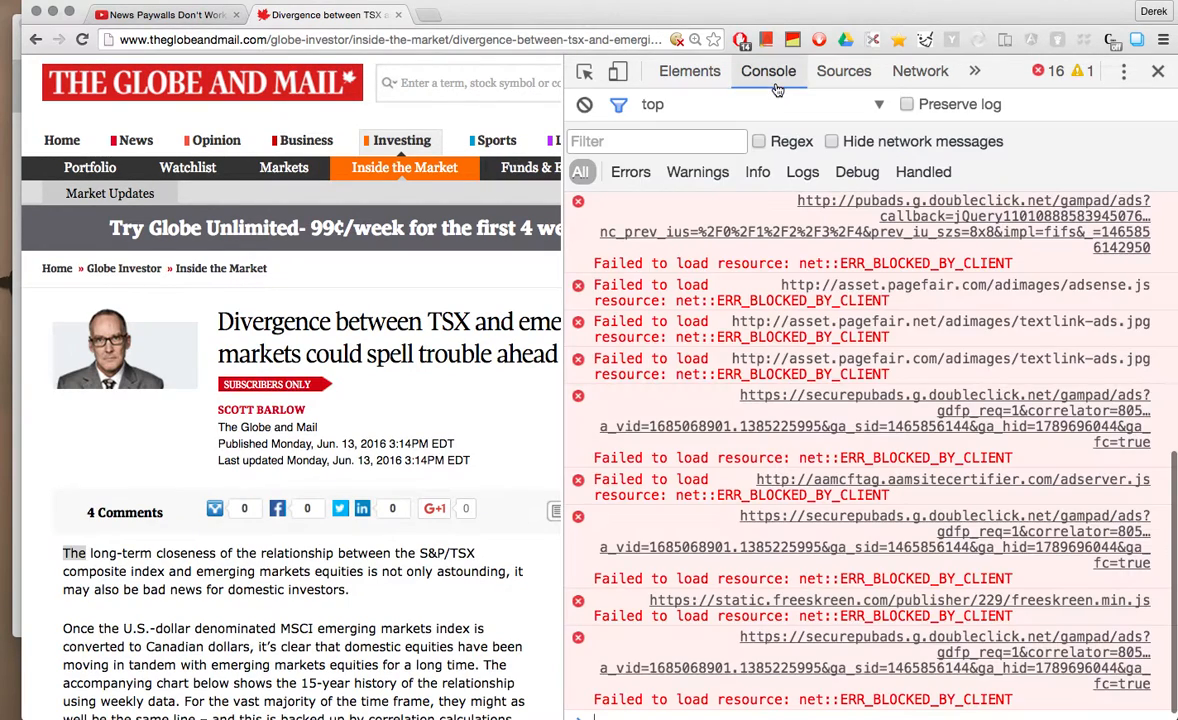
click(584, 104)
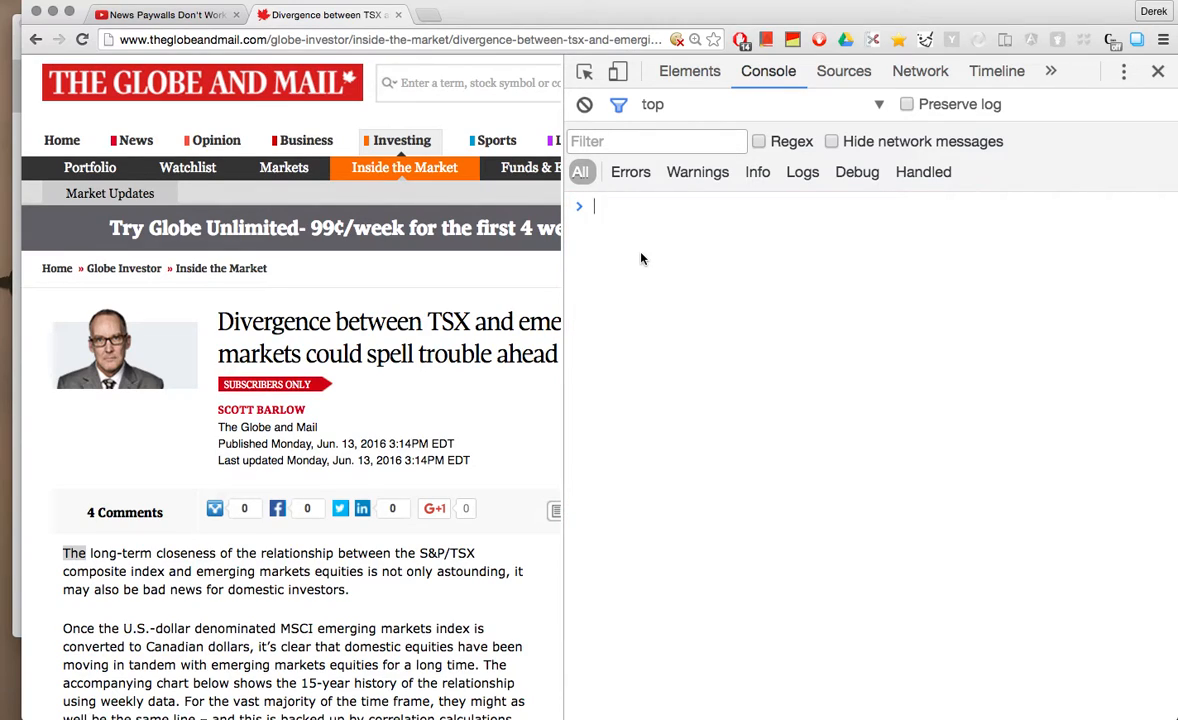
key(Return)
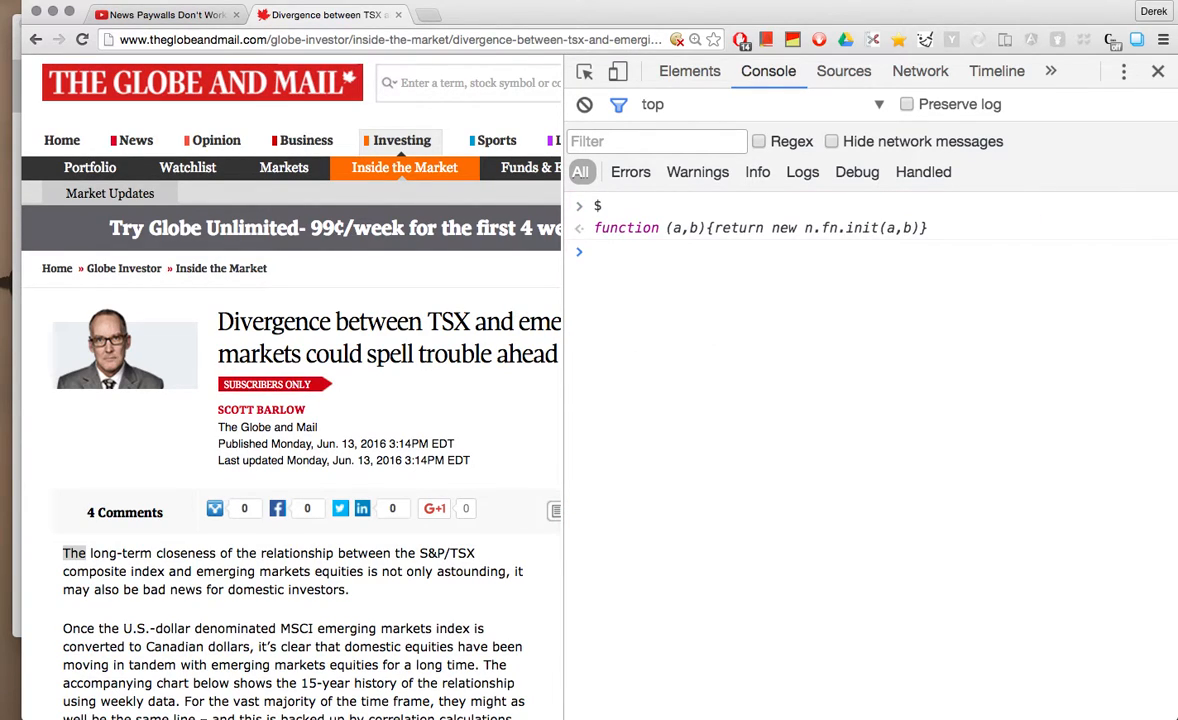
text($(''))
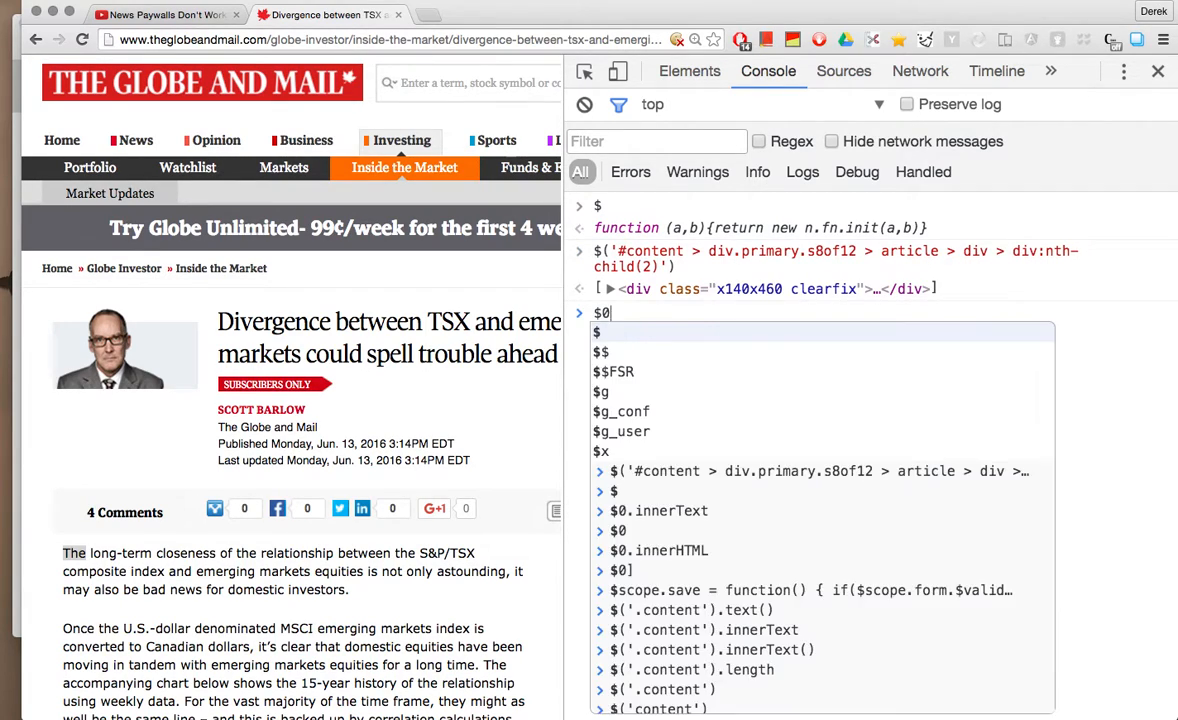
key(Return)
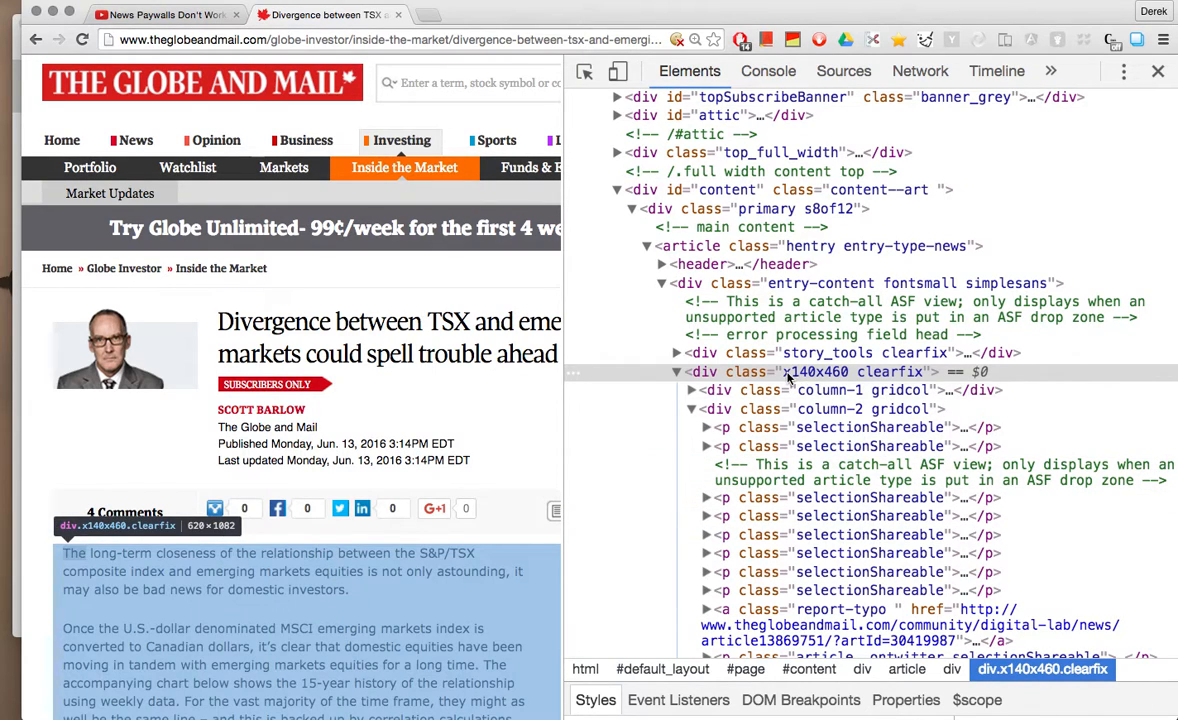
- Run $0.innerText to print the article text in the console and copy it
click(768, 72)
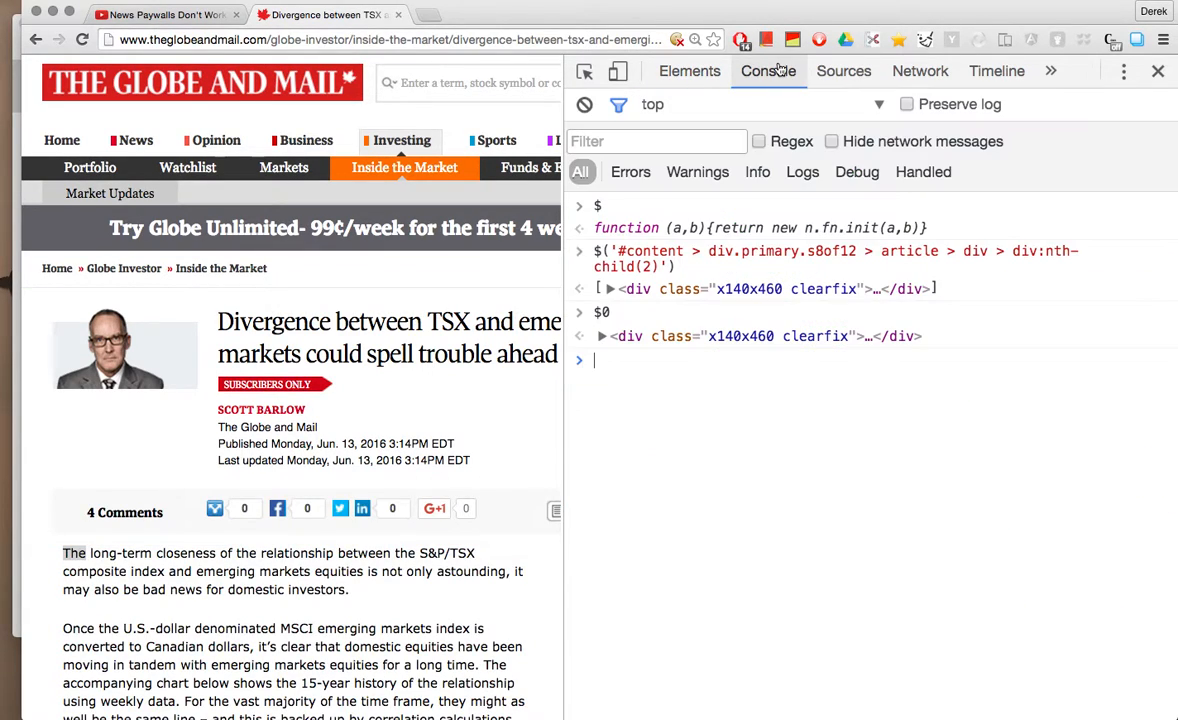
key(Return)
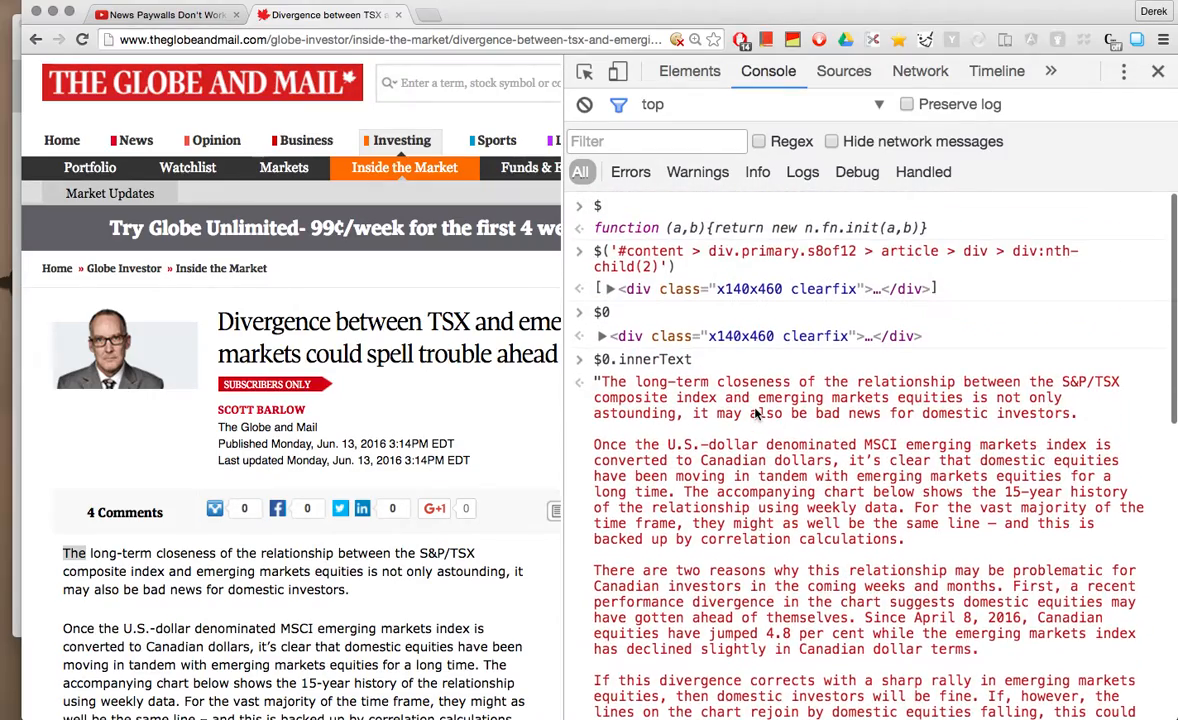
scroll(down, 3)
text(copy($0.innerText))
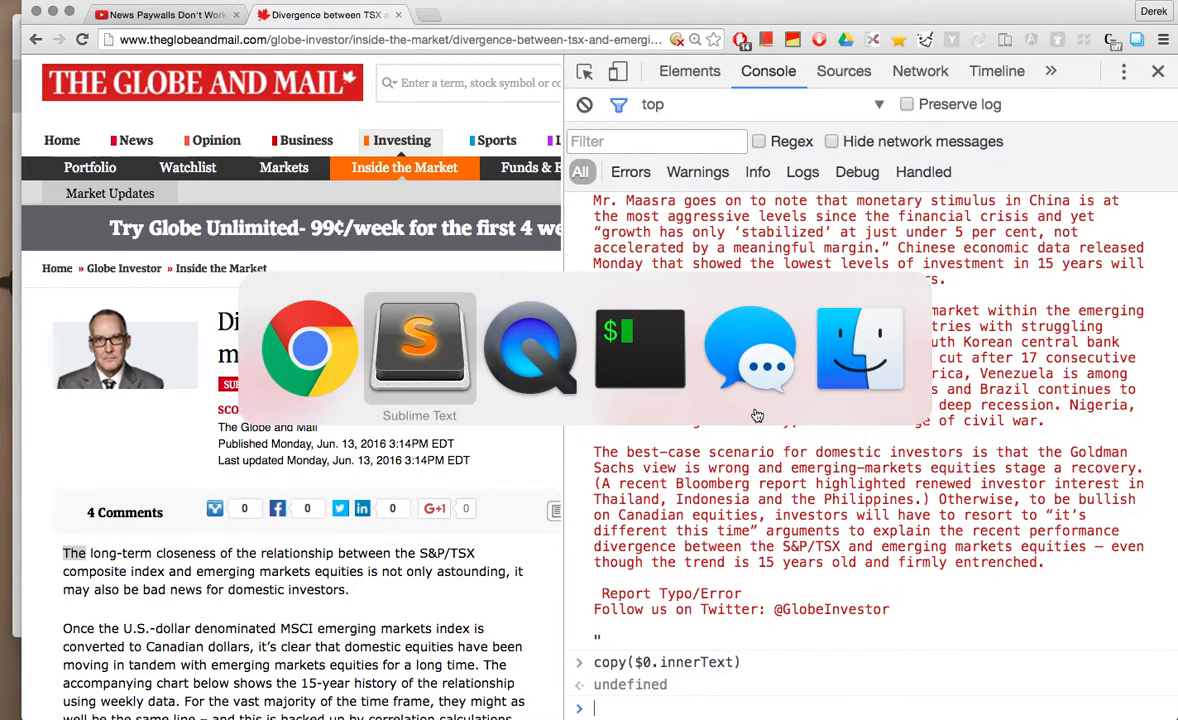
- Paste the article text into a new Sublime Text file, shrink the font and select it all
click(420, 350)
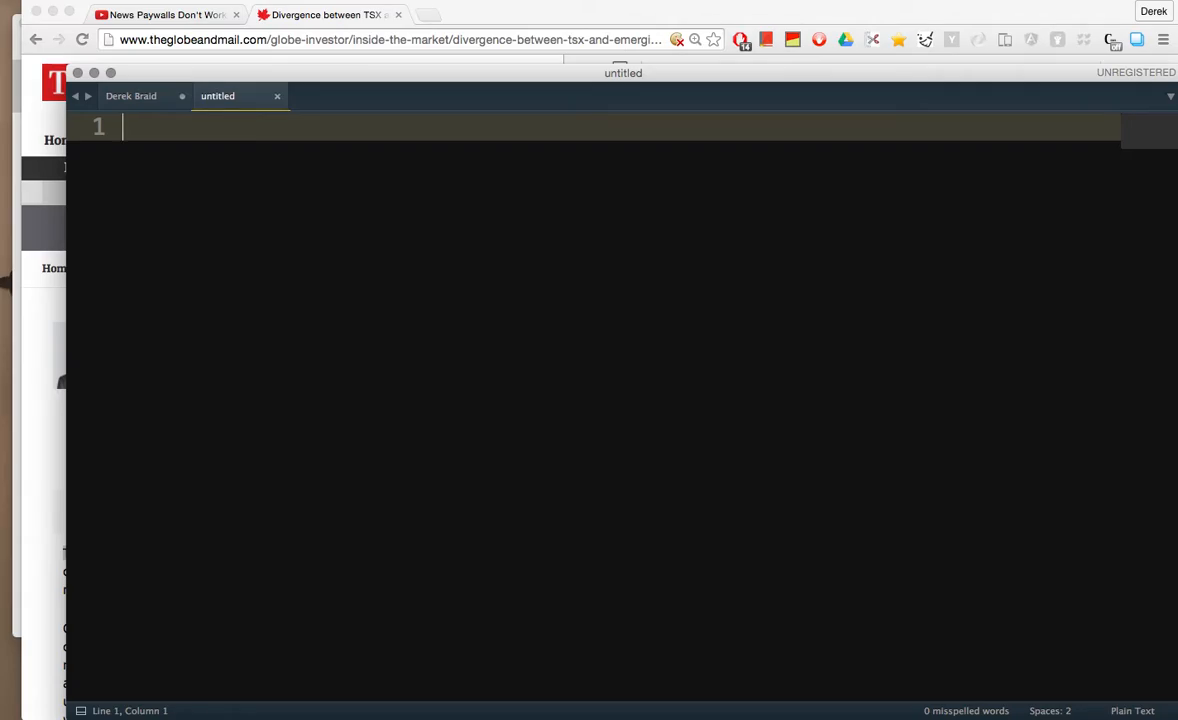
key(cmd+v)
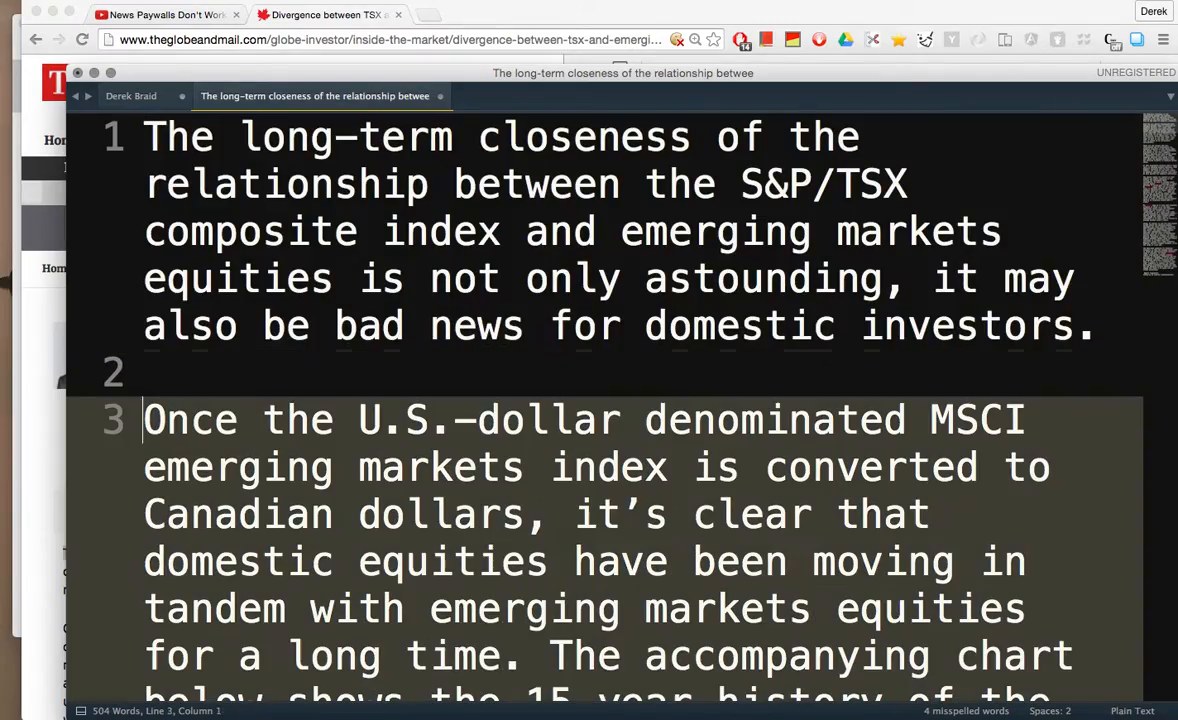
key(cmd+minus)
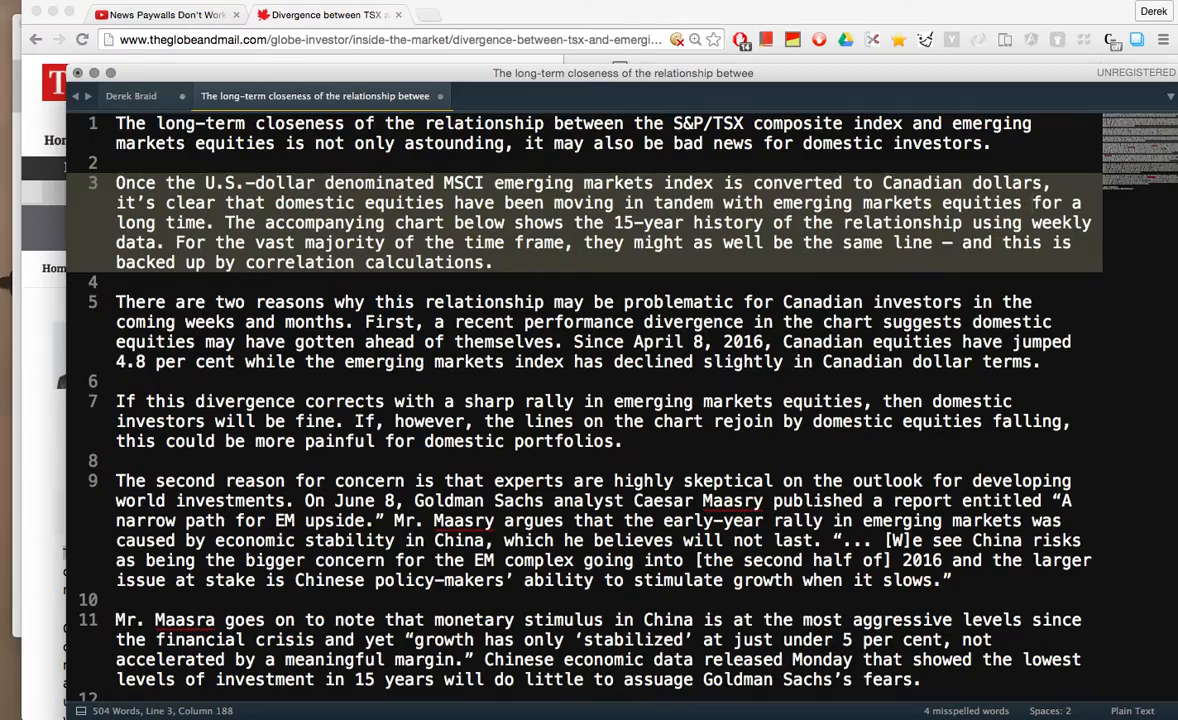
scroll(down, 3)
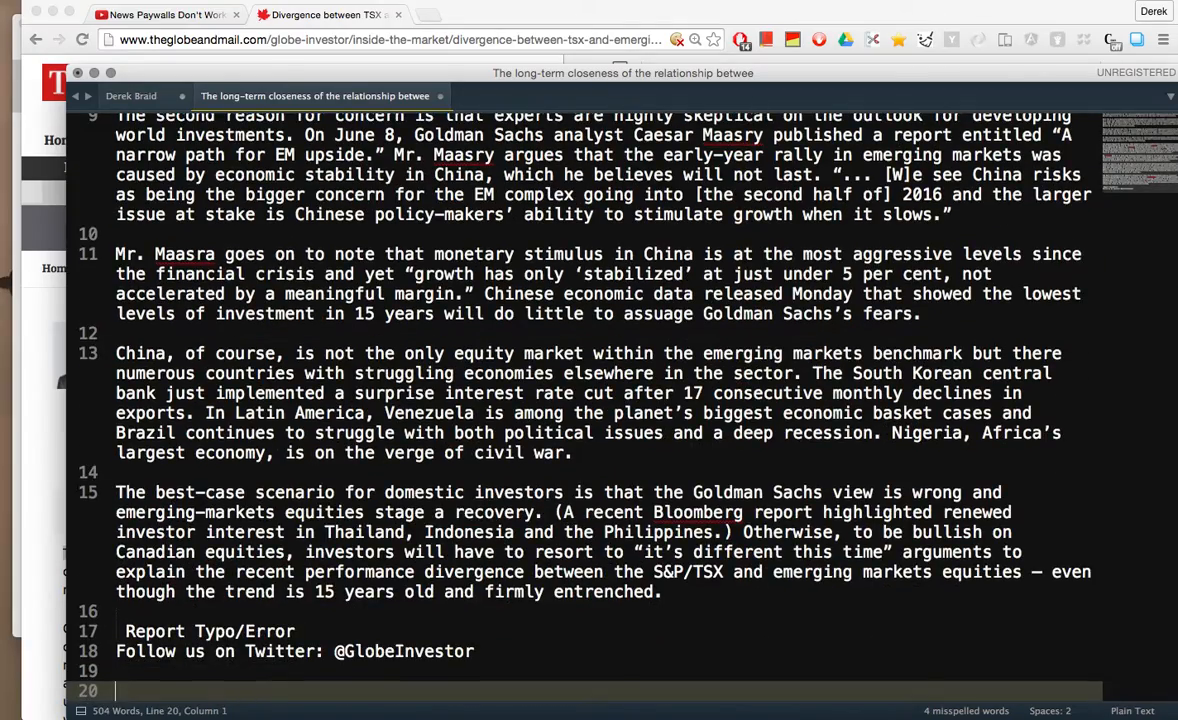
key(cmd+a)
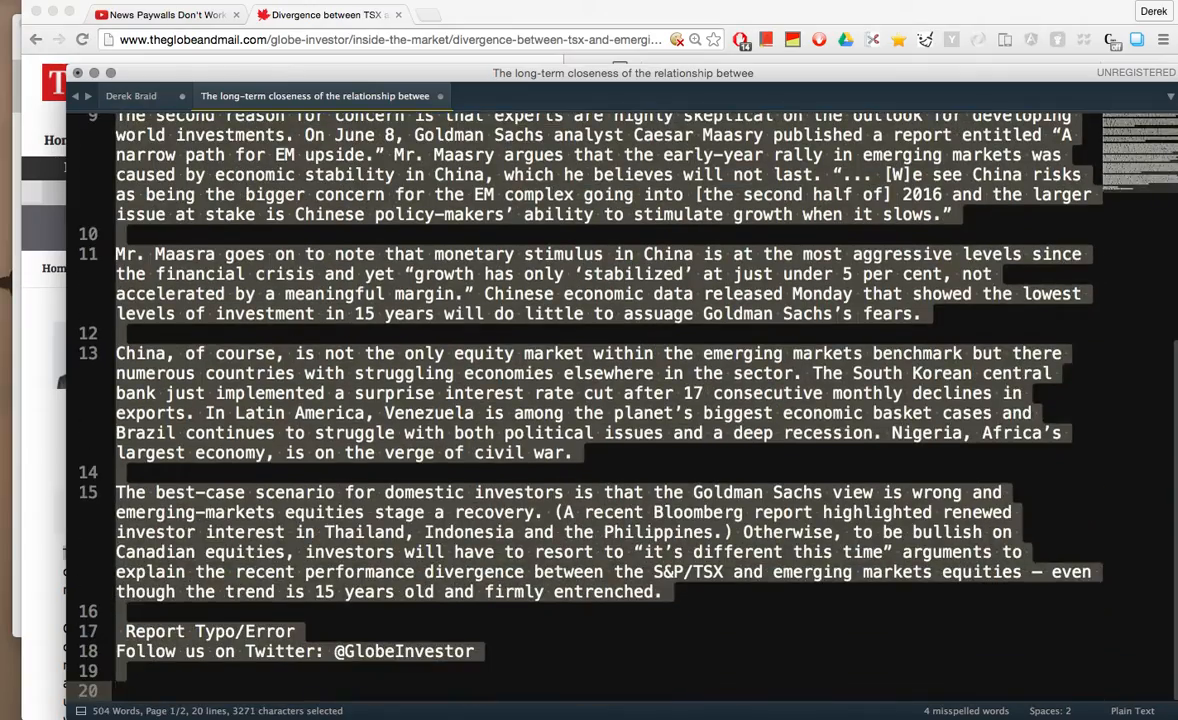
- In the notes file, add '-- they dont work!' under the paywalls goal and review nearby lines
click(132, 96)
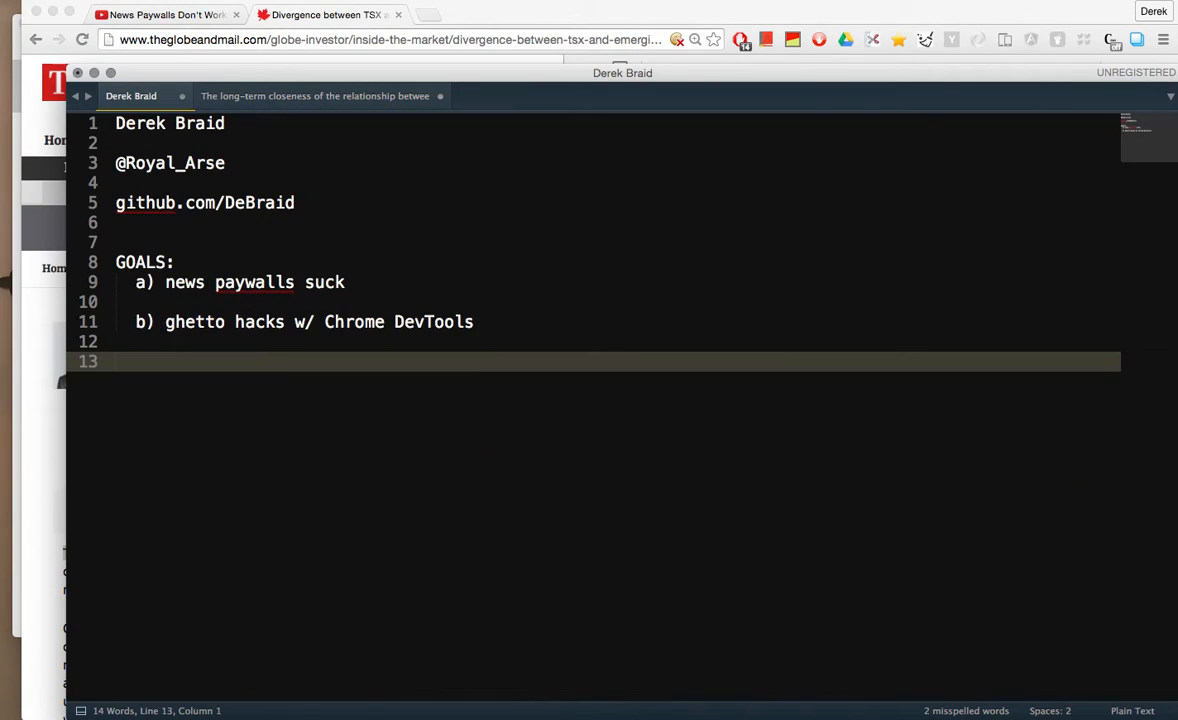
key(Return)
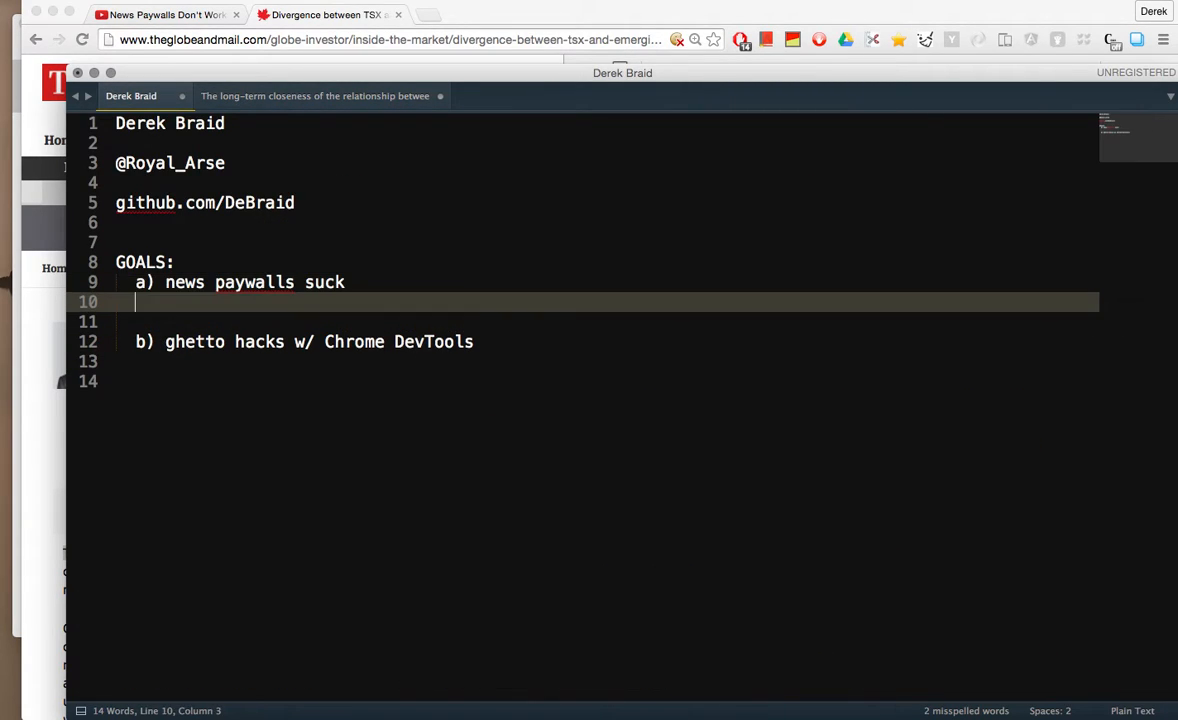
text(-- they)
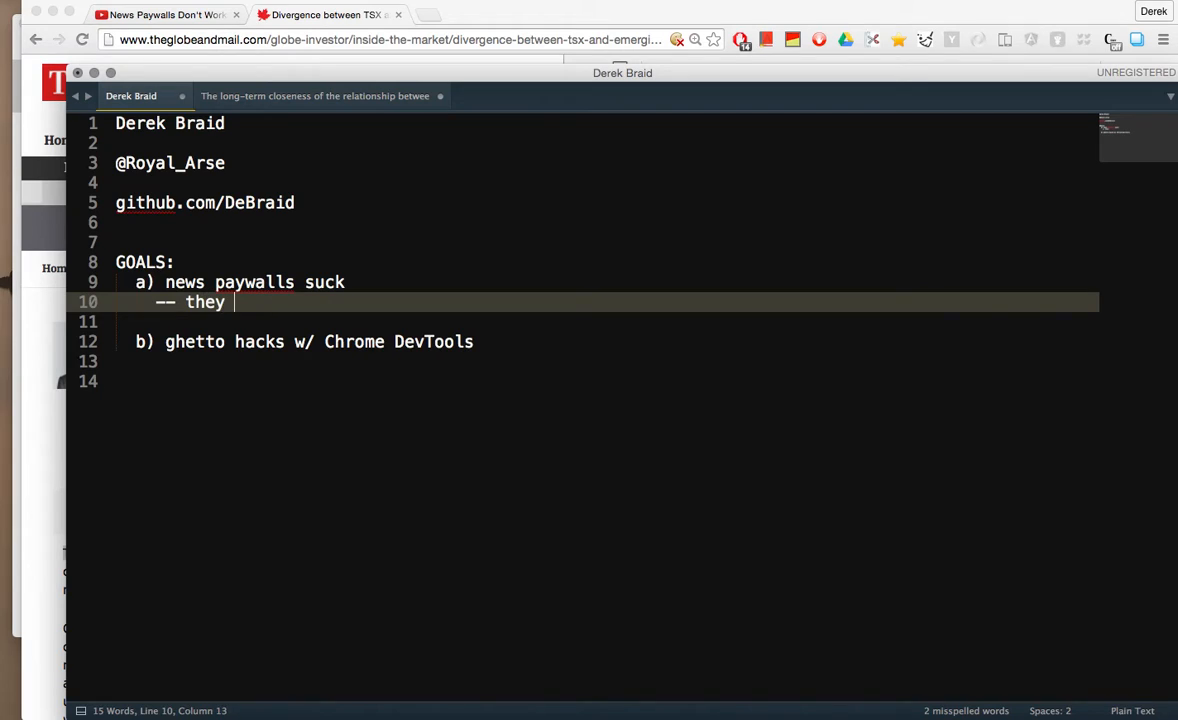
text(dont work!)
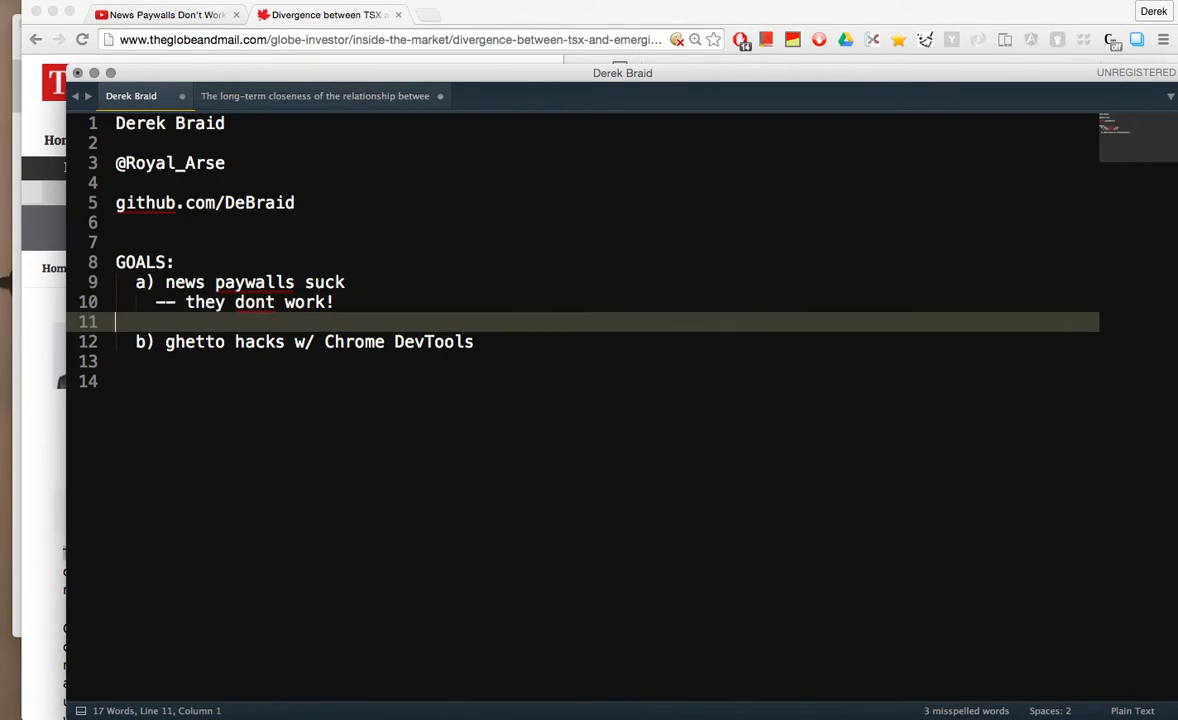
click(332, 302)
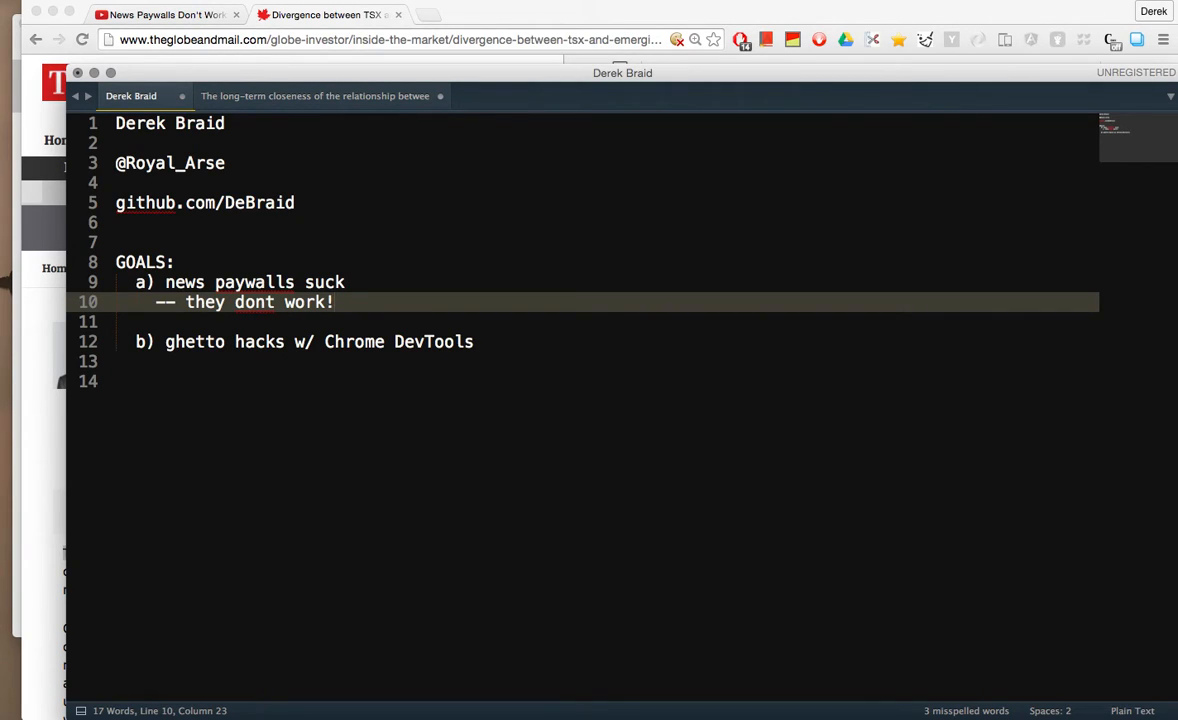
mouse_move(396, 336)
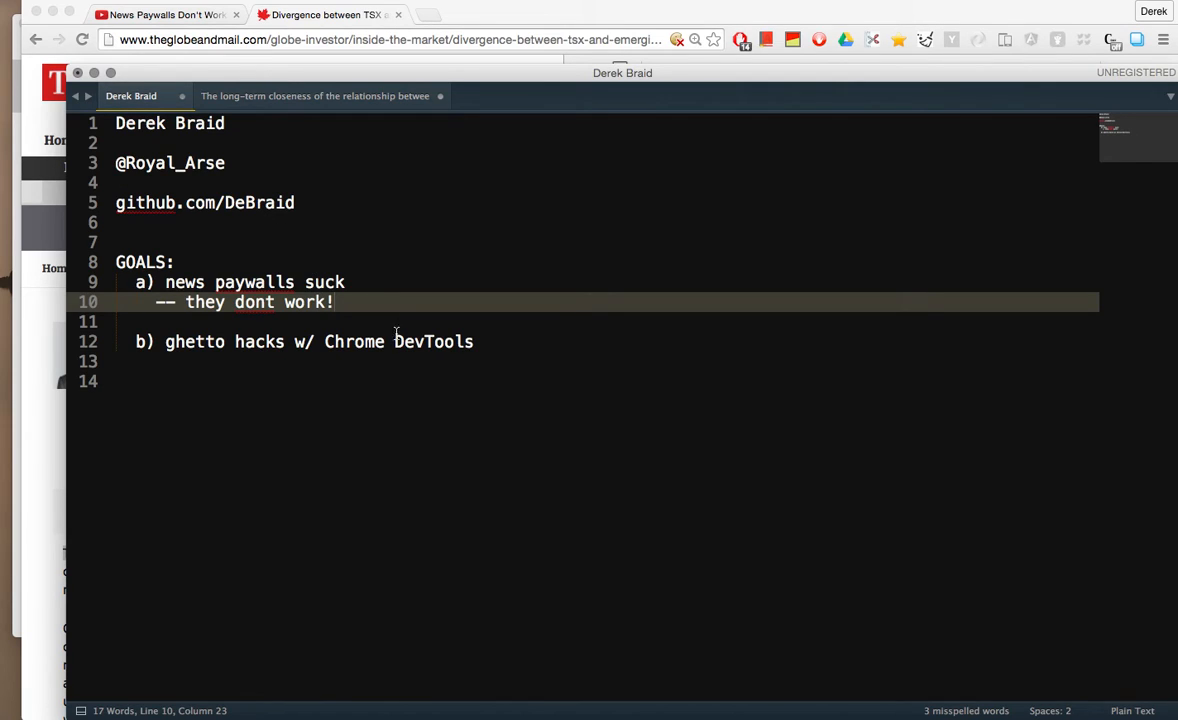
click(474, 340)
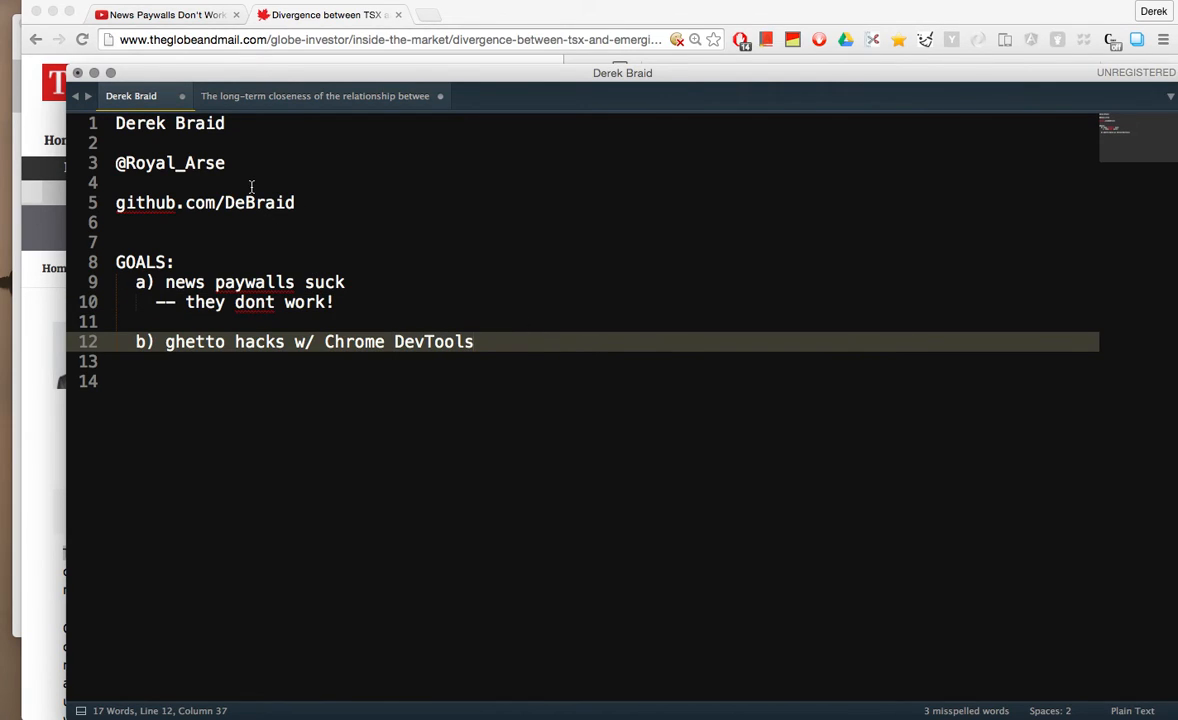
double_click(170, 164)
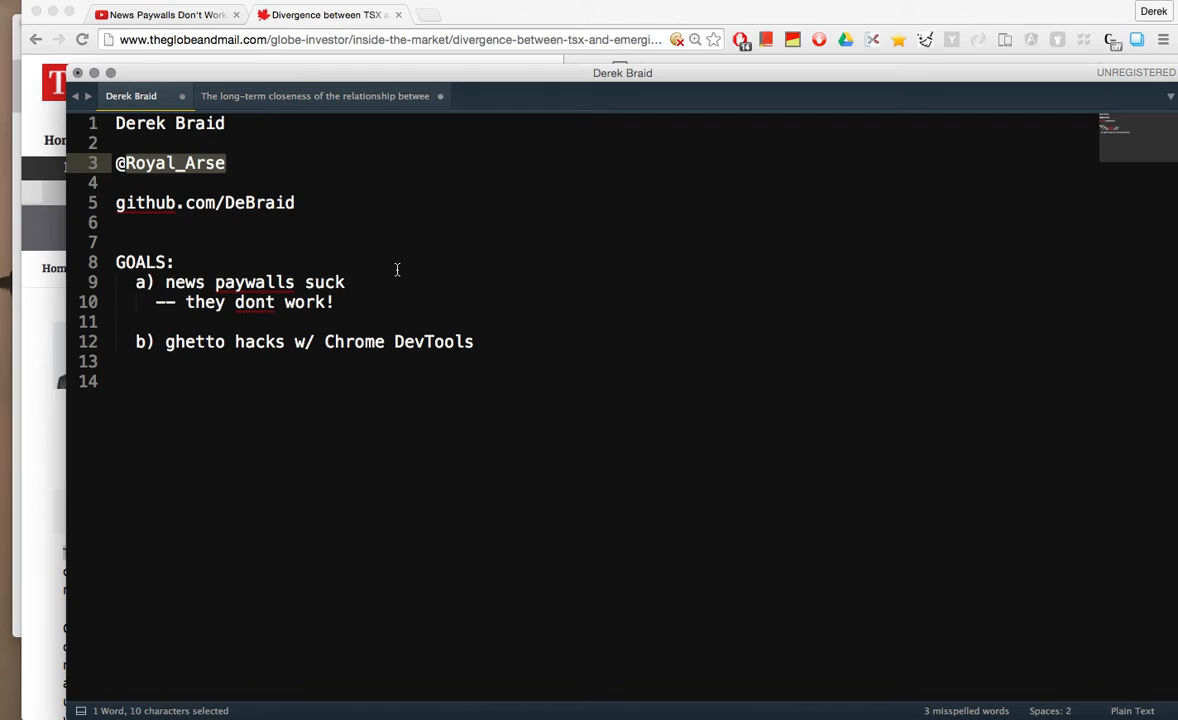
mouse_move(420, 292)
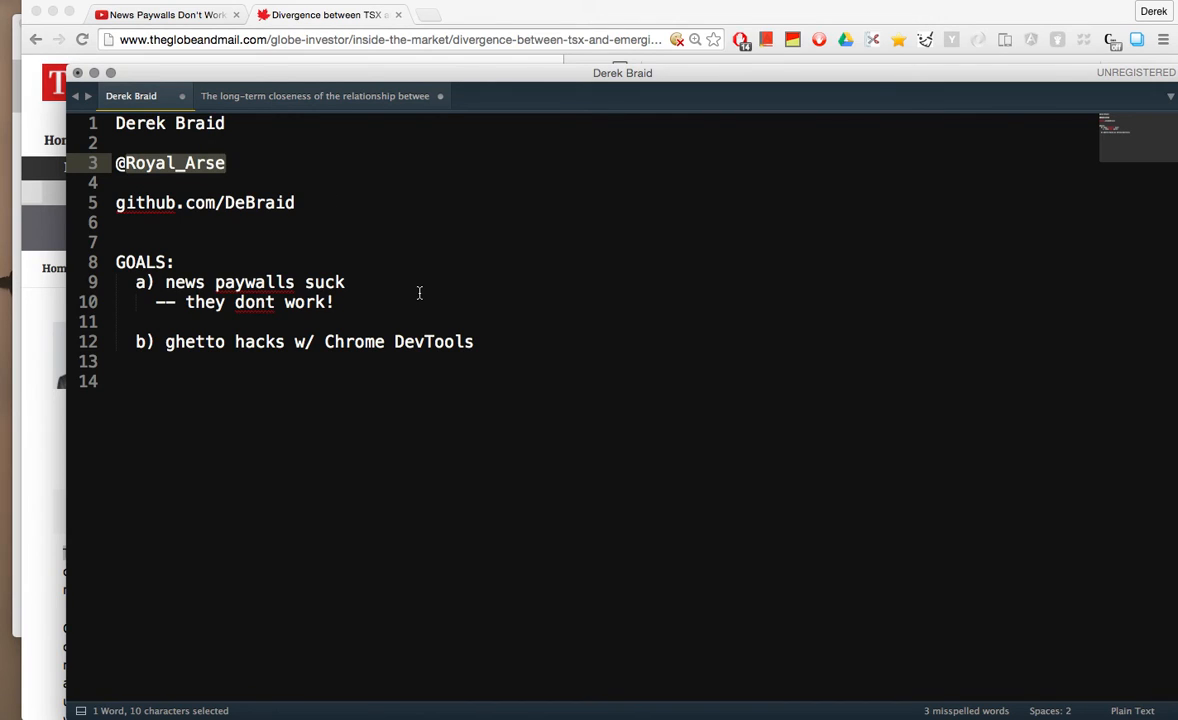